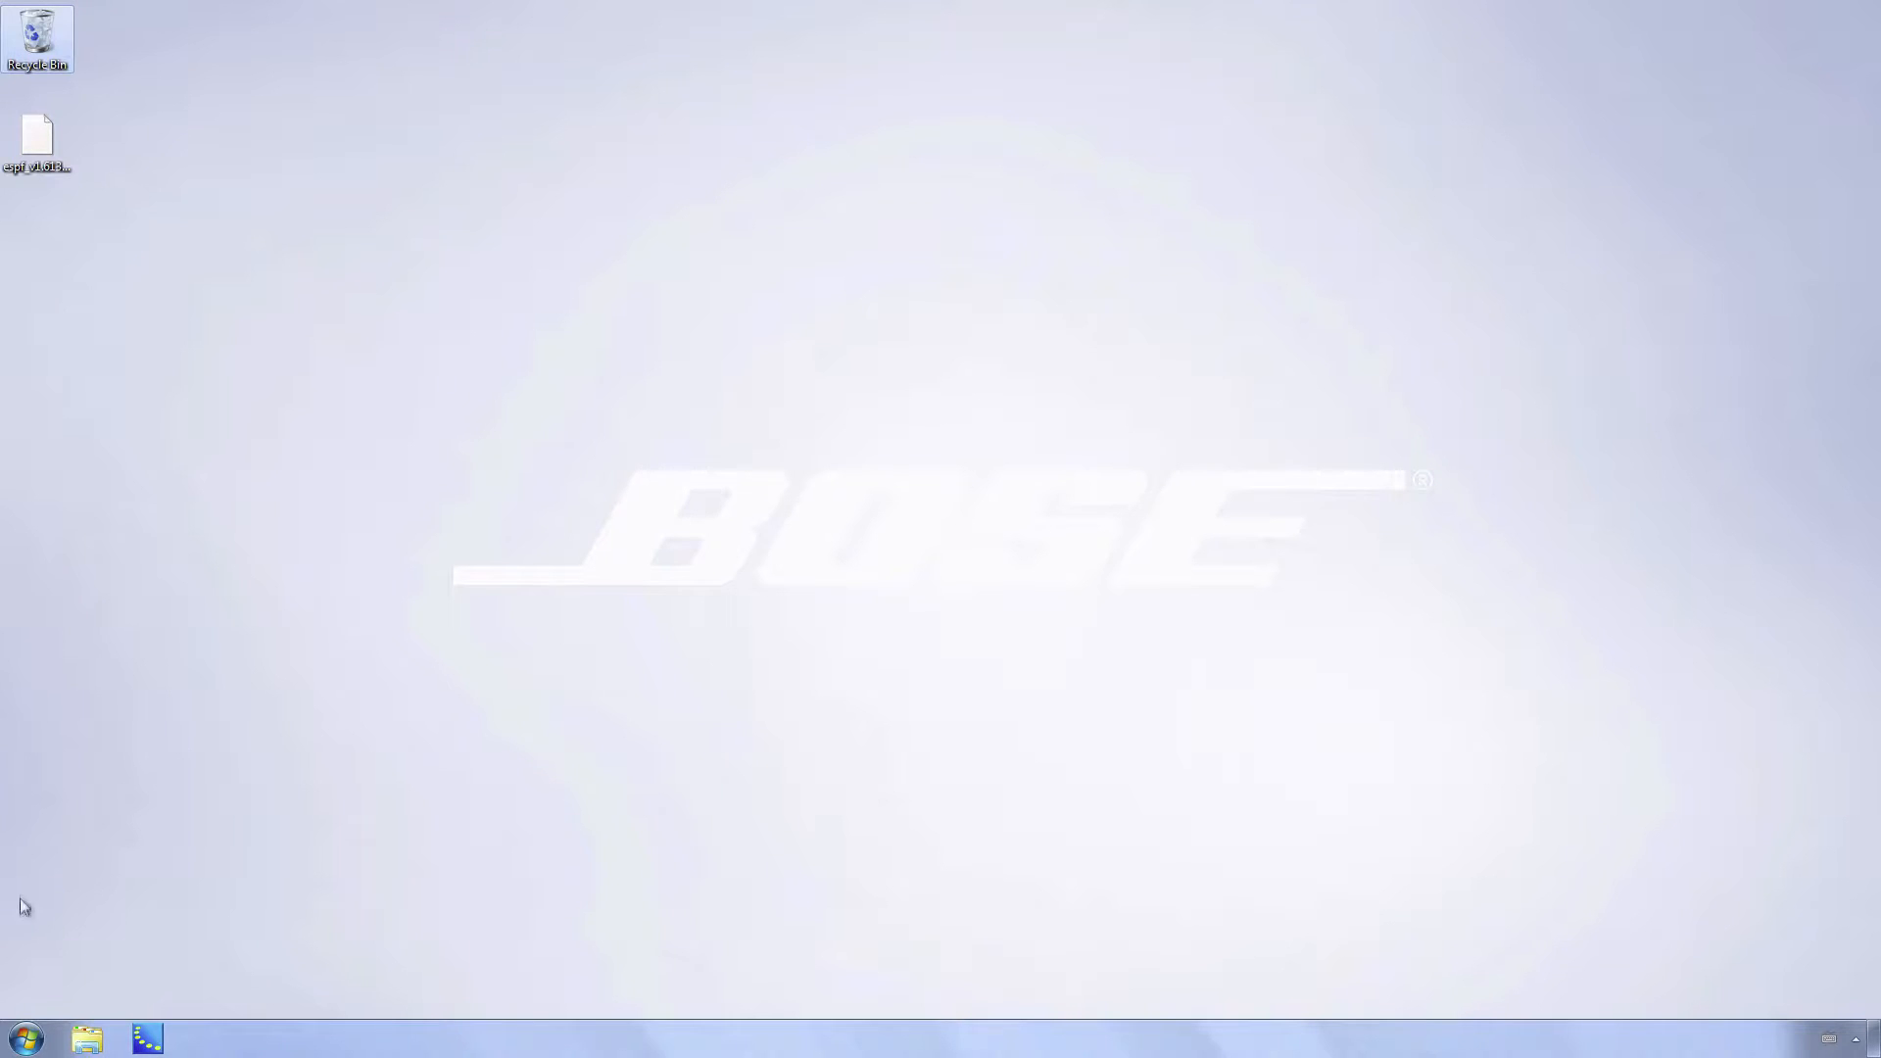
Step: Open the Computer window from the taskbar, showing local, removable and network drives
click(19, 1036)
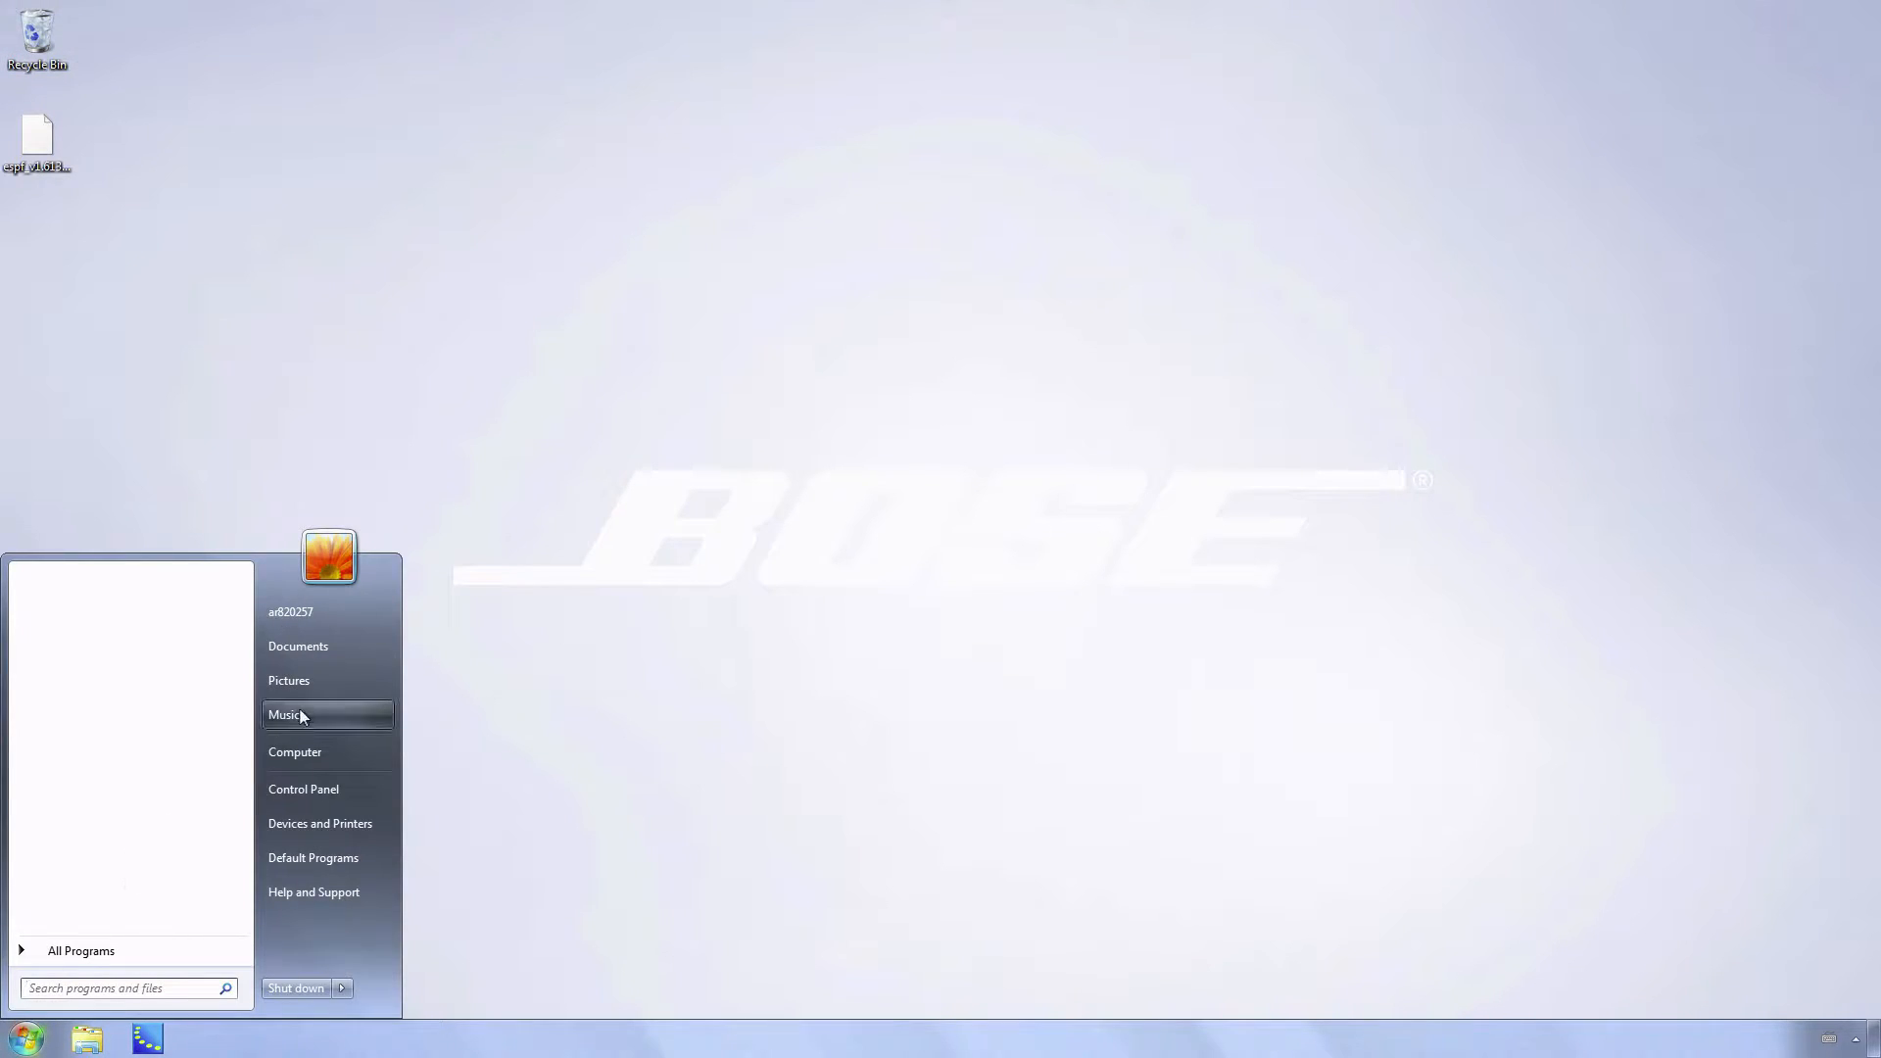
click(298, 762)
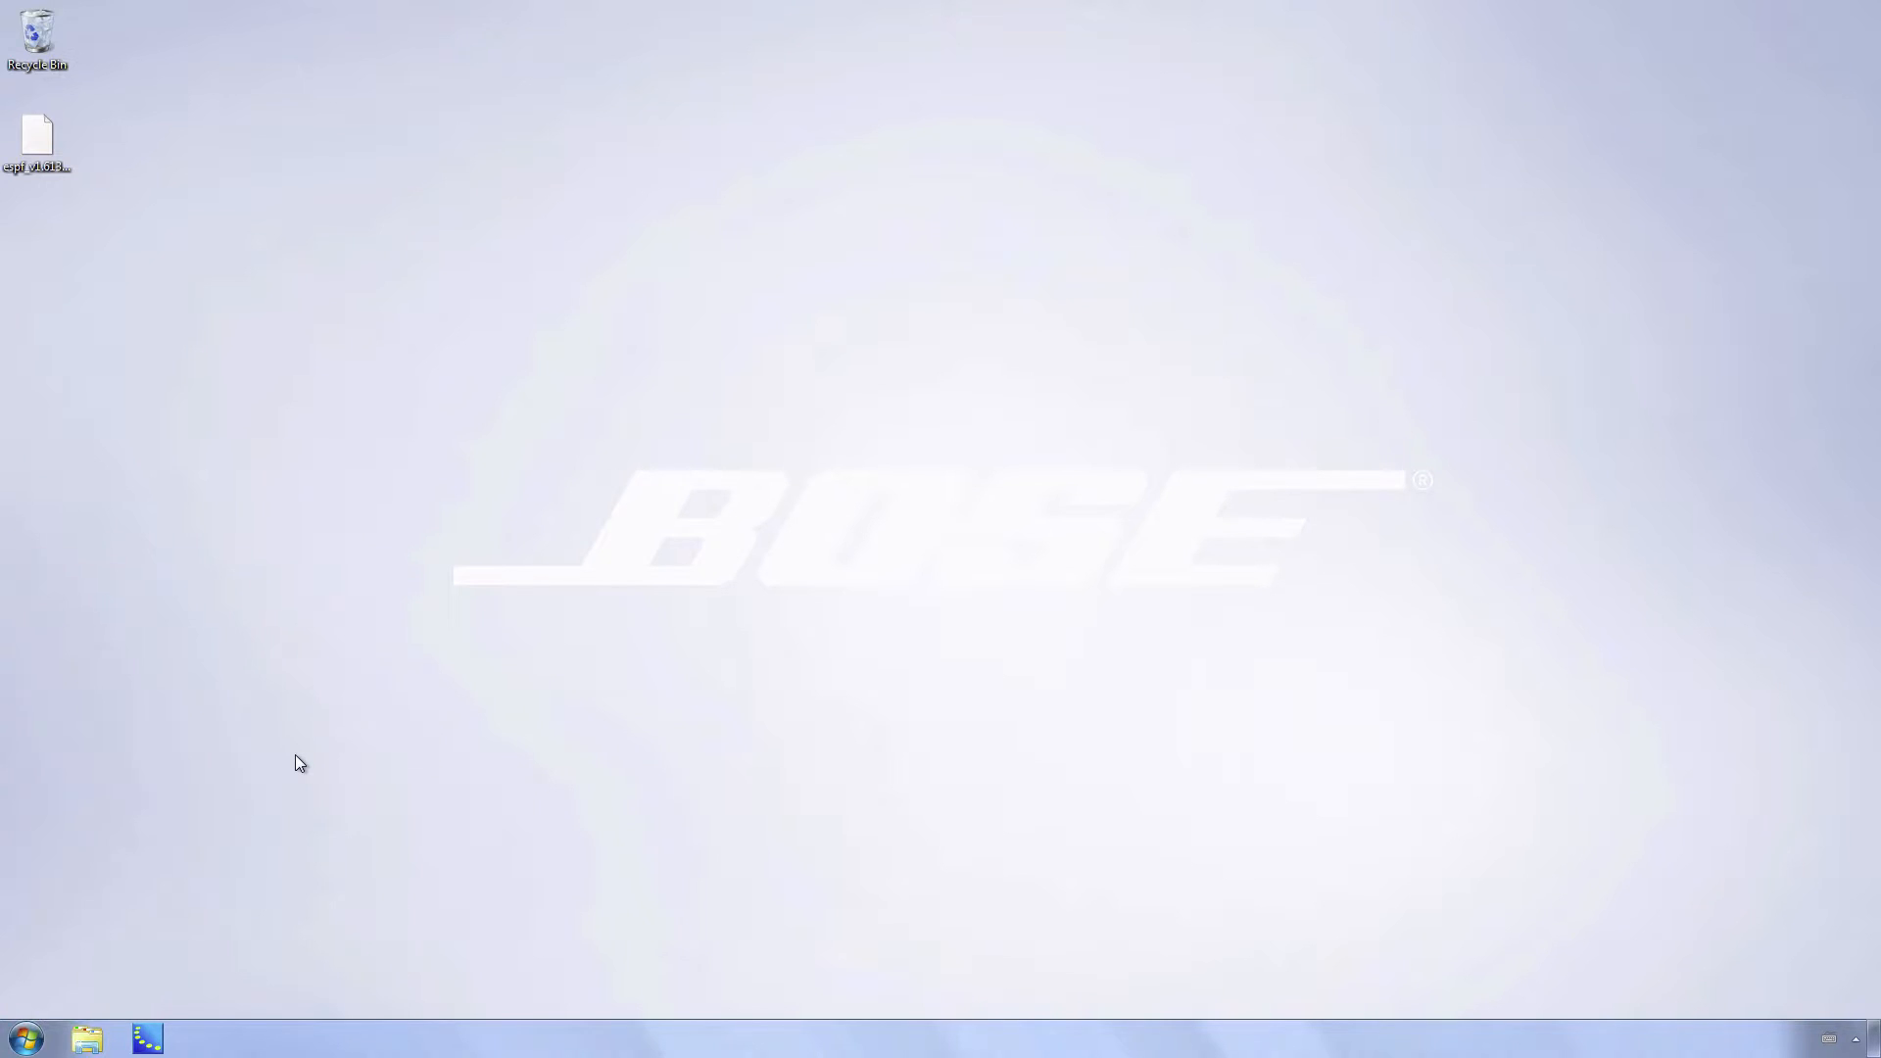
click(86, 1038)
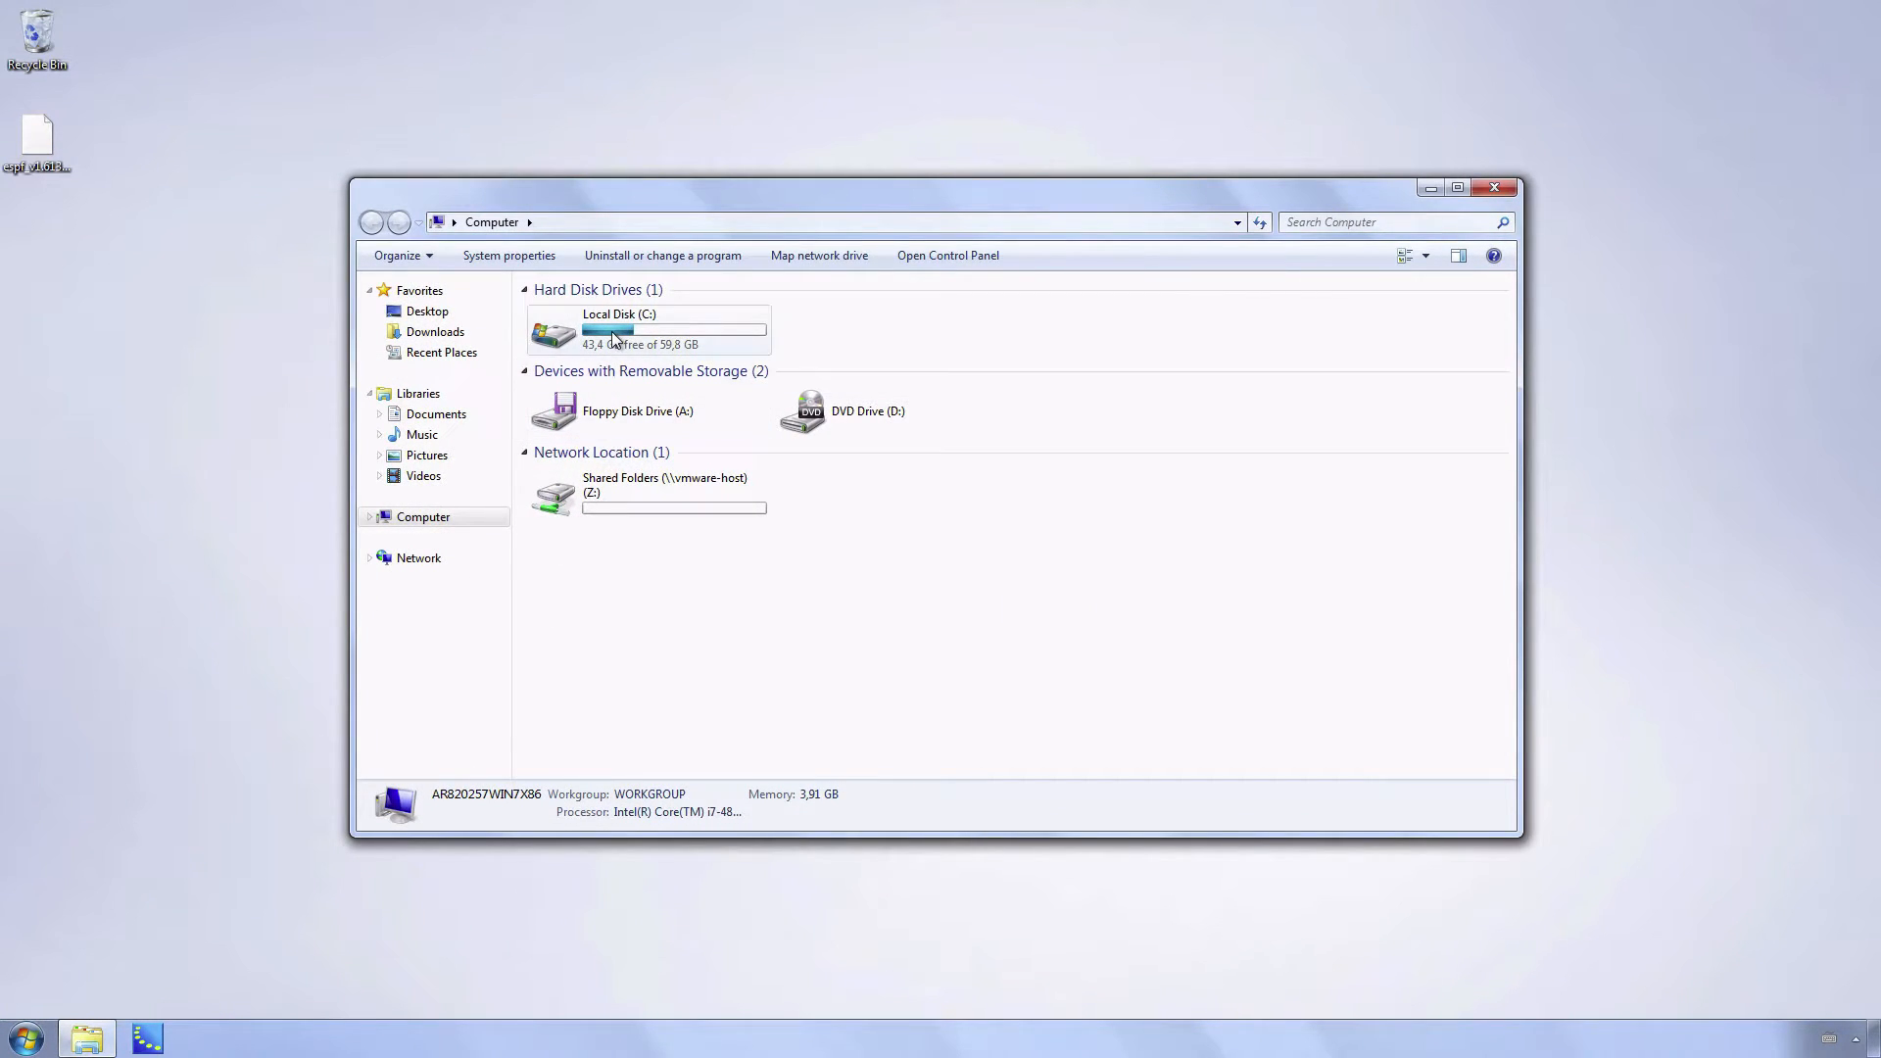
Step: Browse C: > Program Files (x86) > Bose > ControlSpace 4.4.1 > bin
double_click(619, 333)
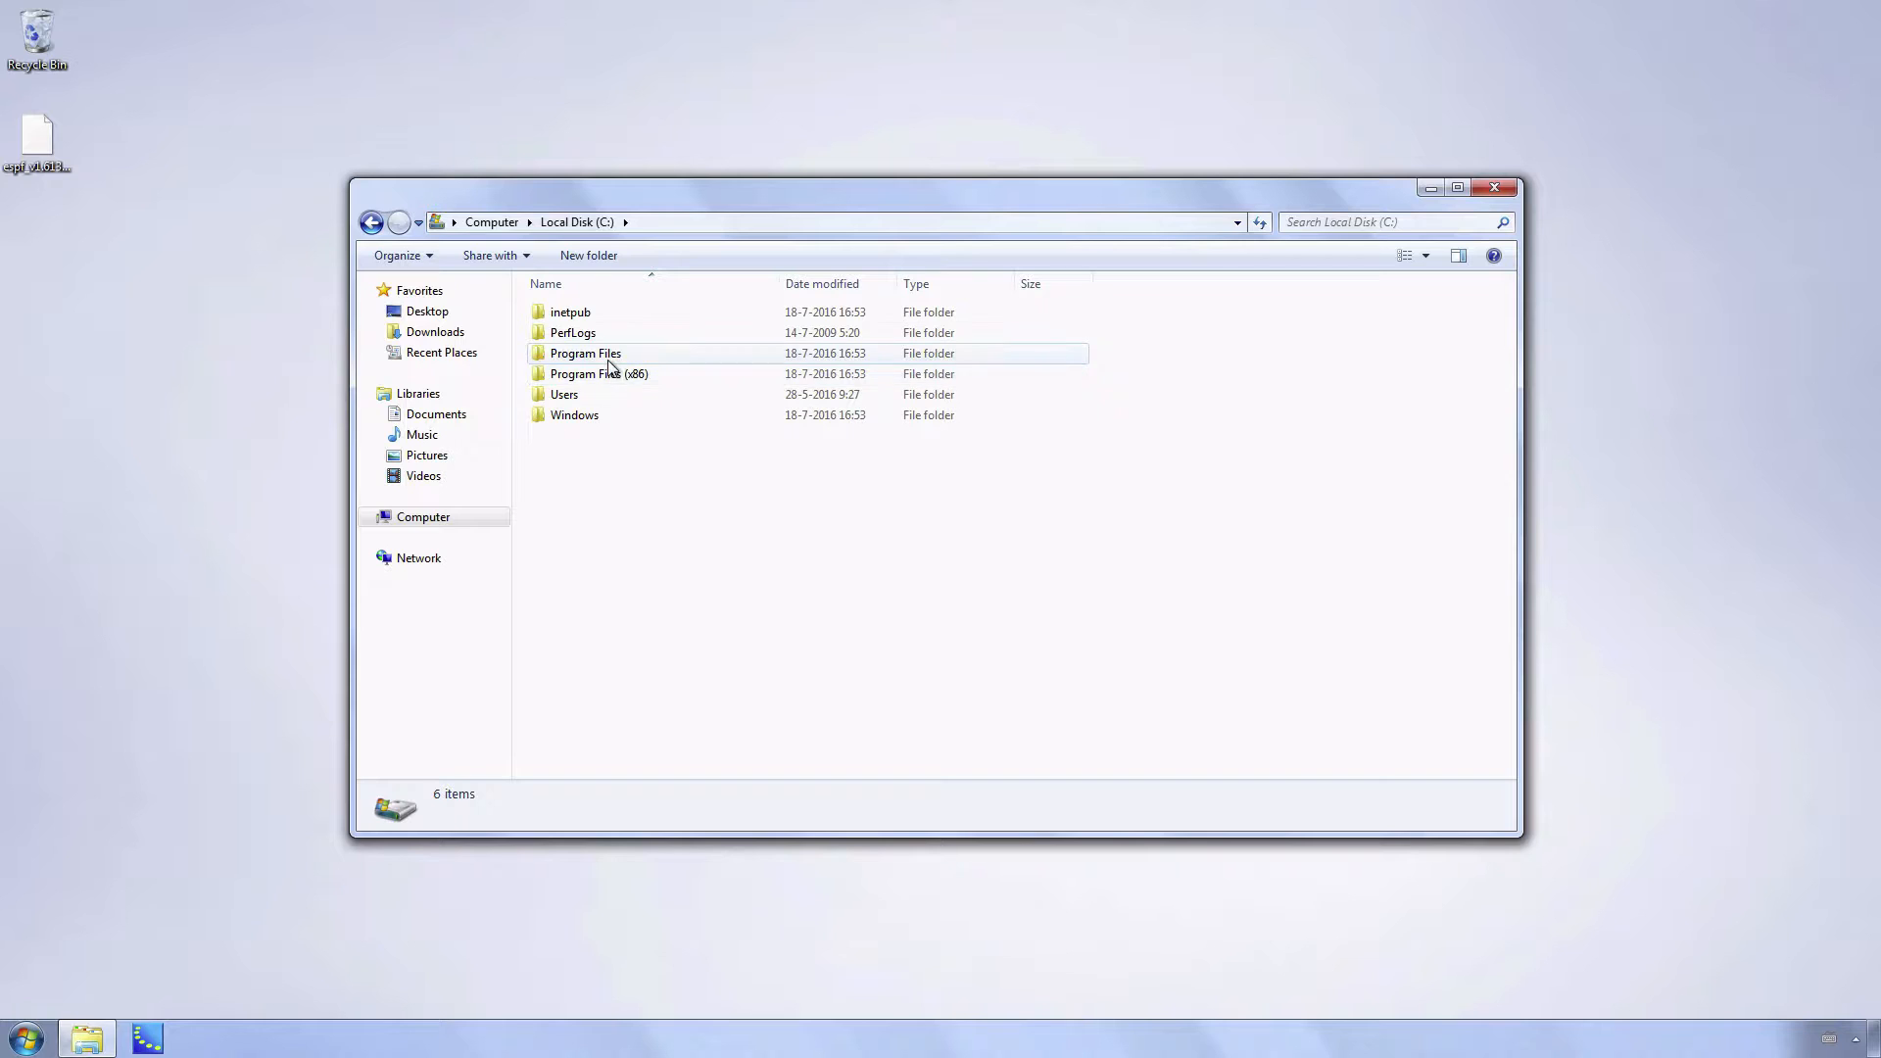
mouse_move(598, 372)
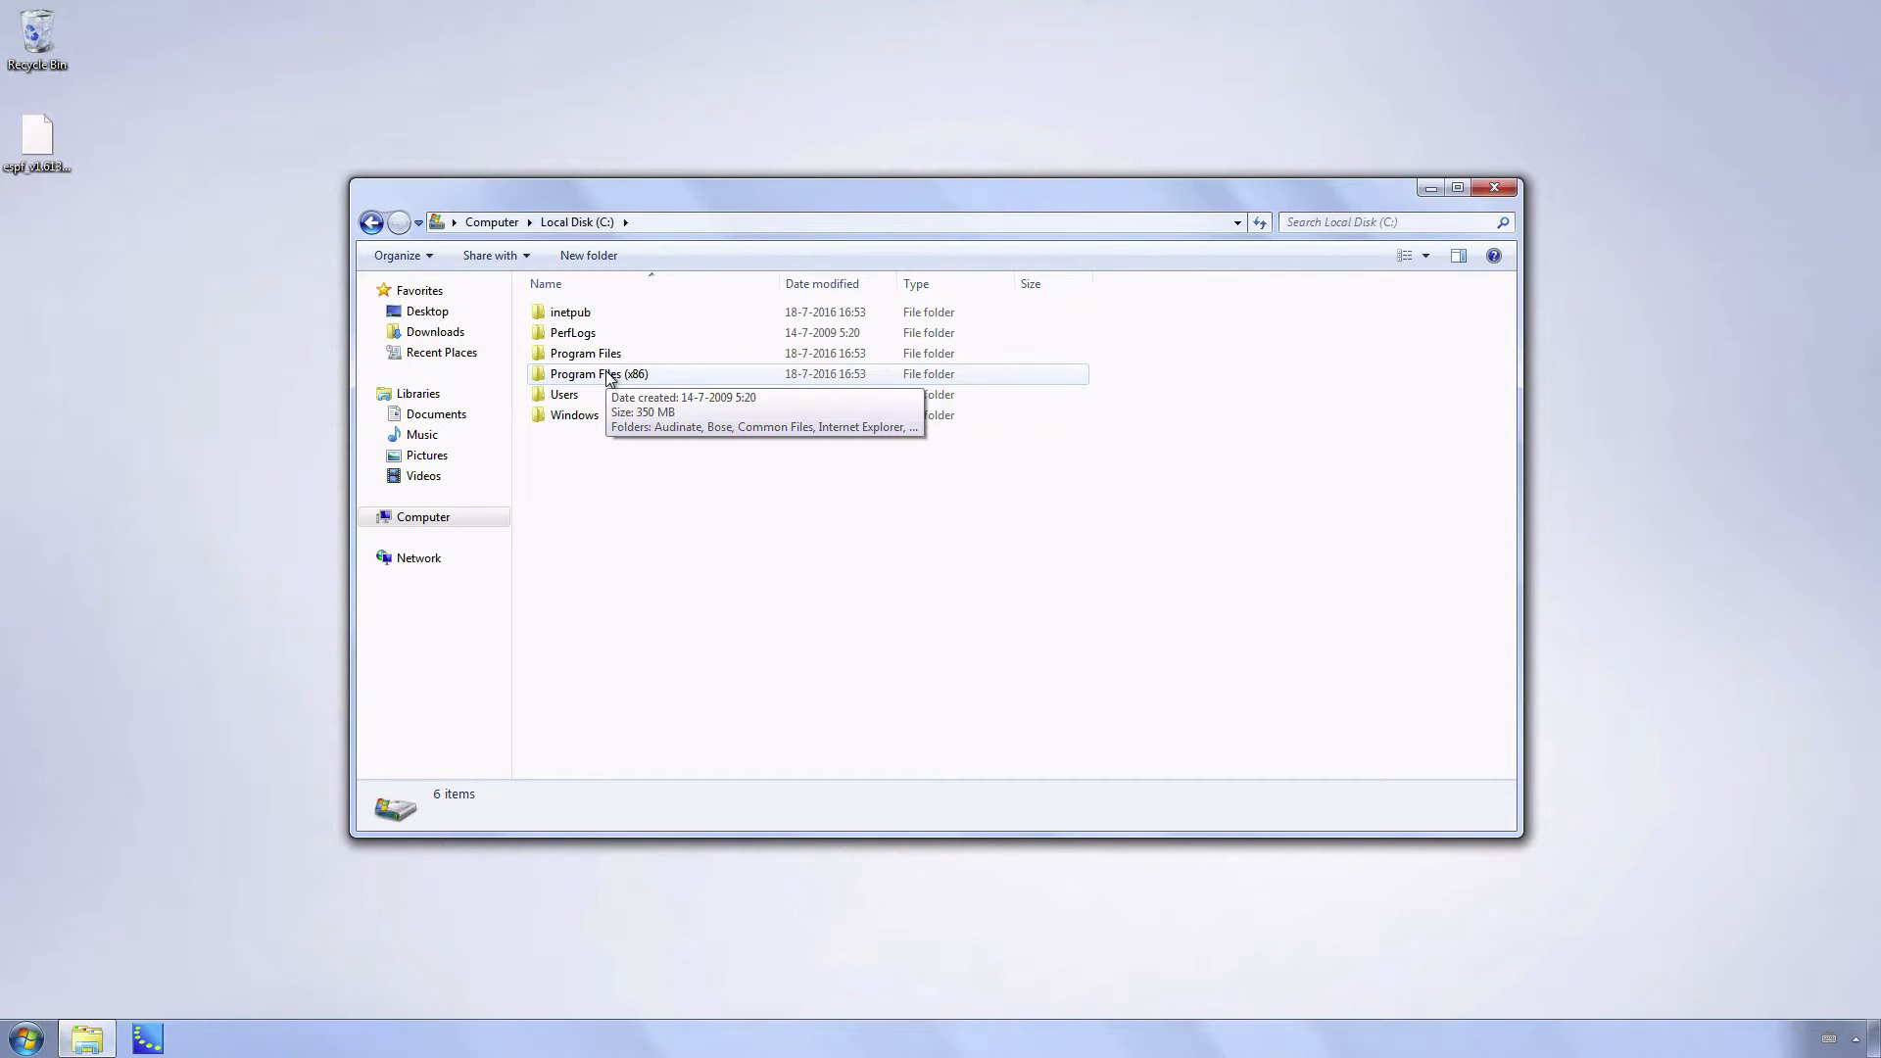
double_click(598, 373)
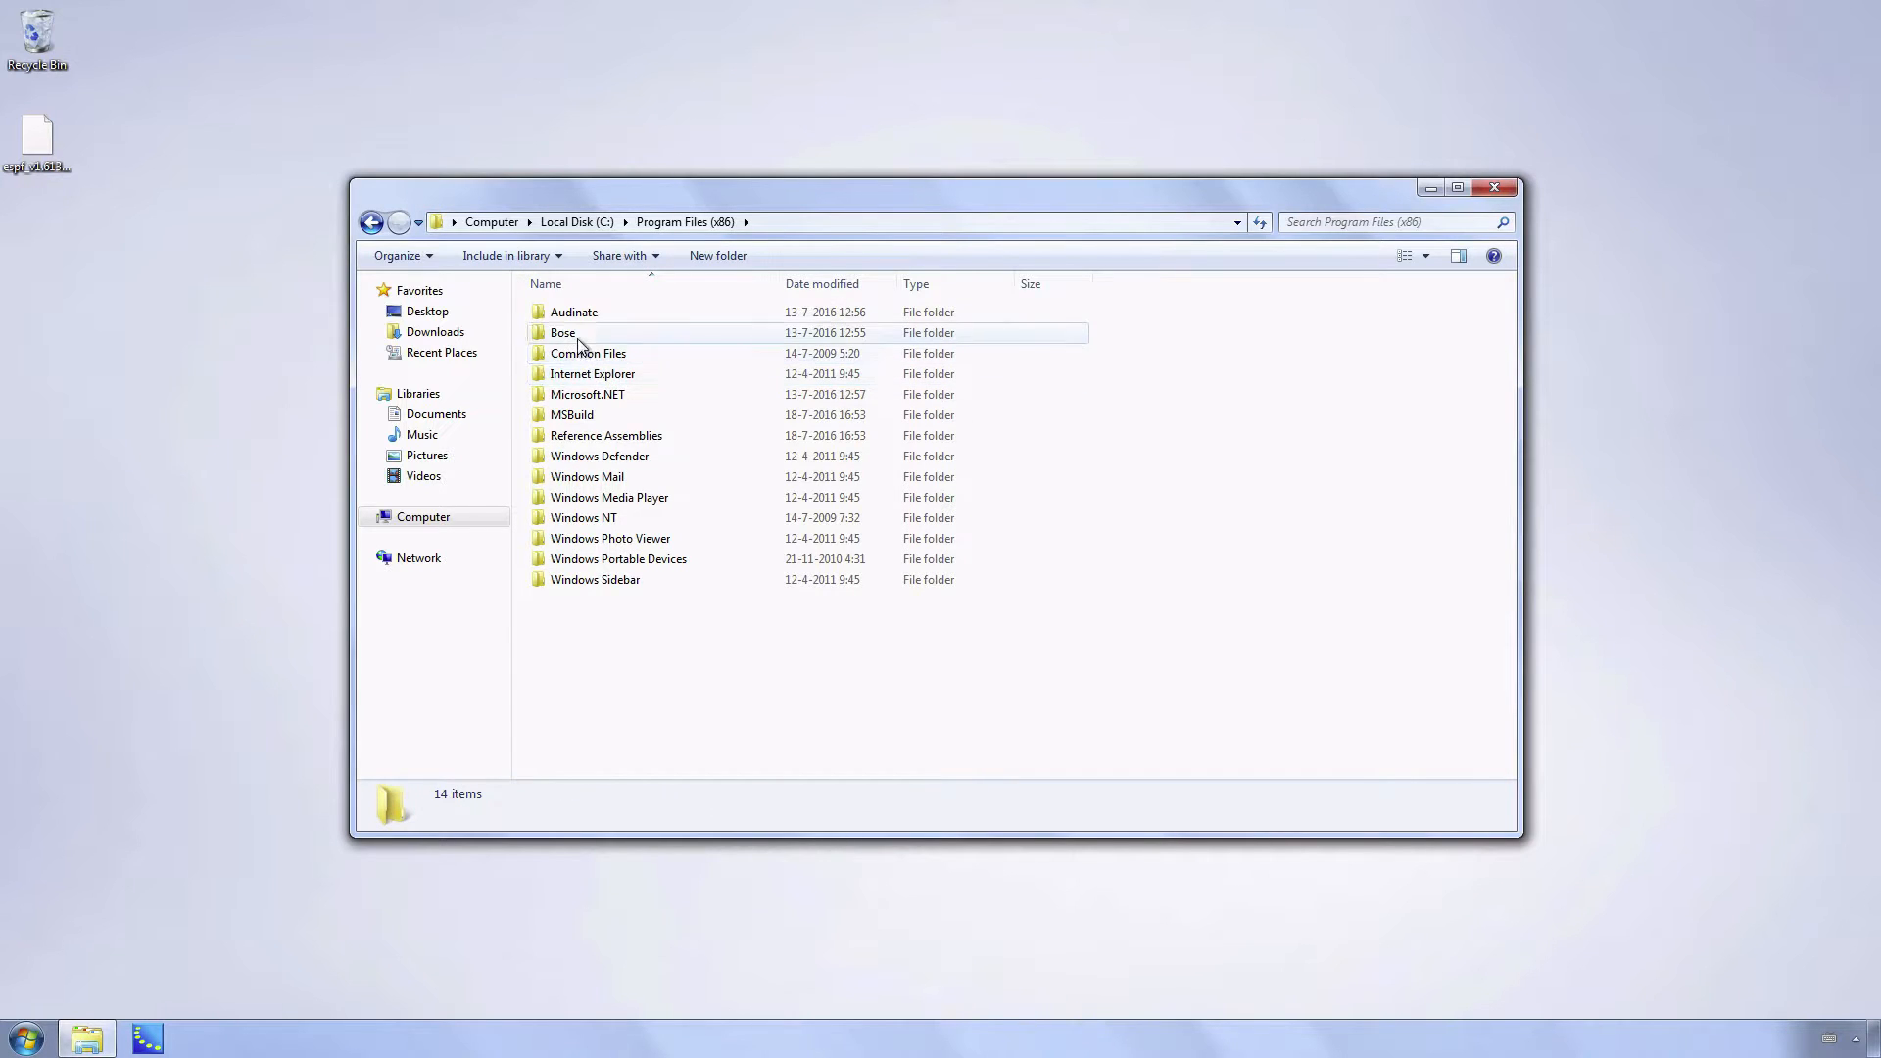
click(562, 333)
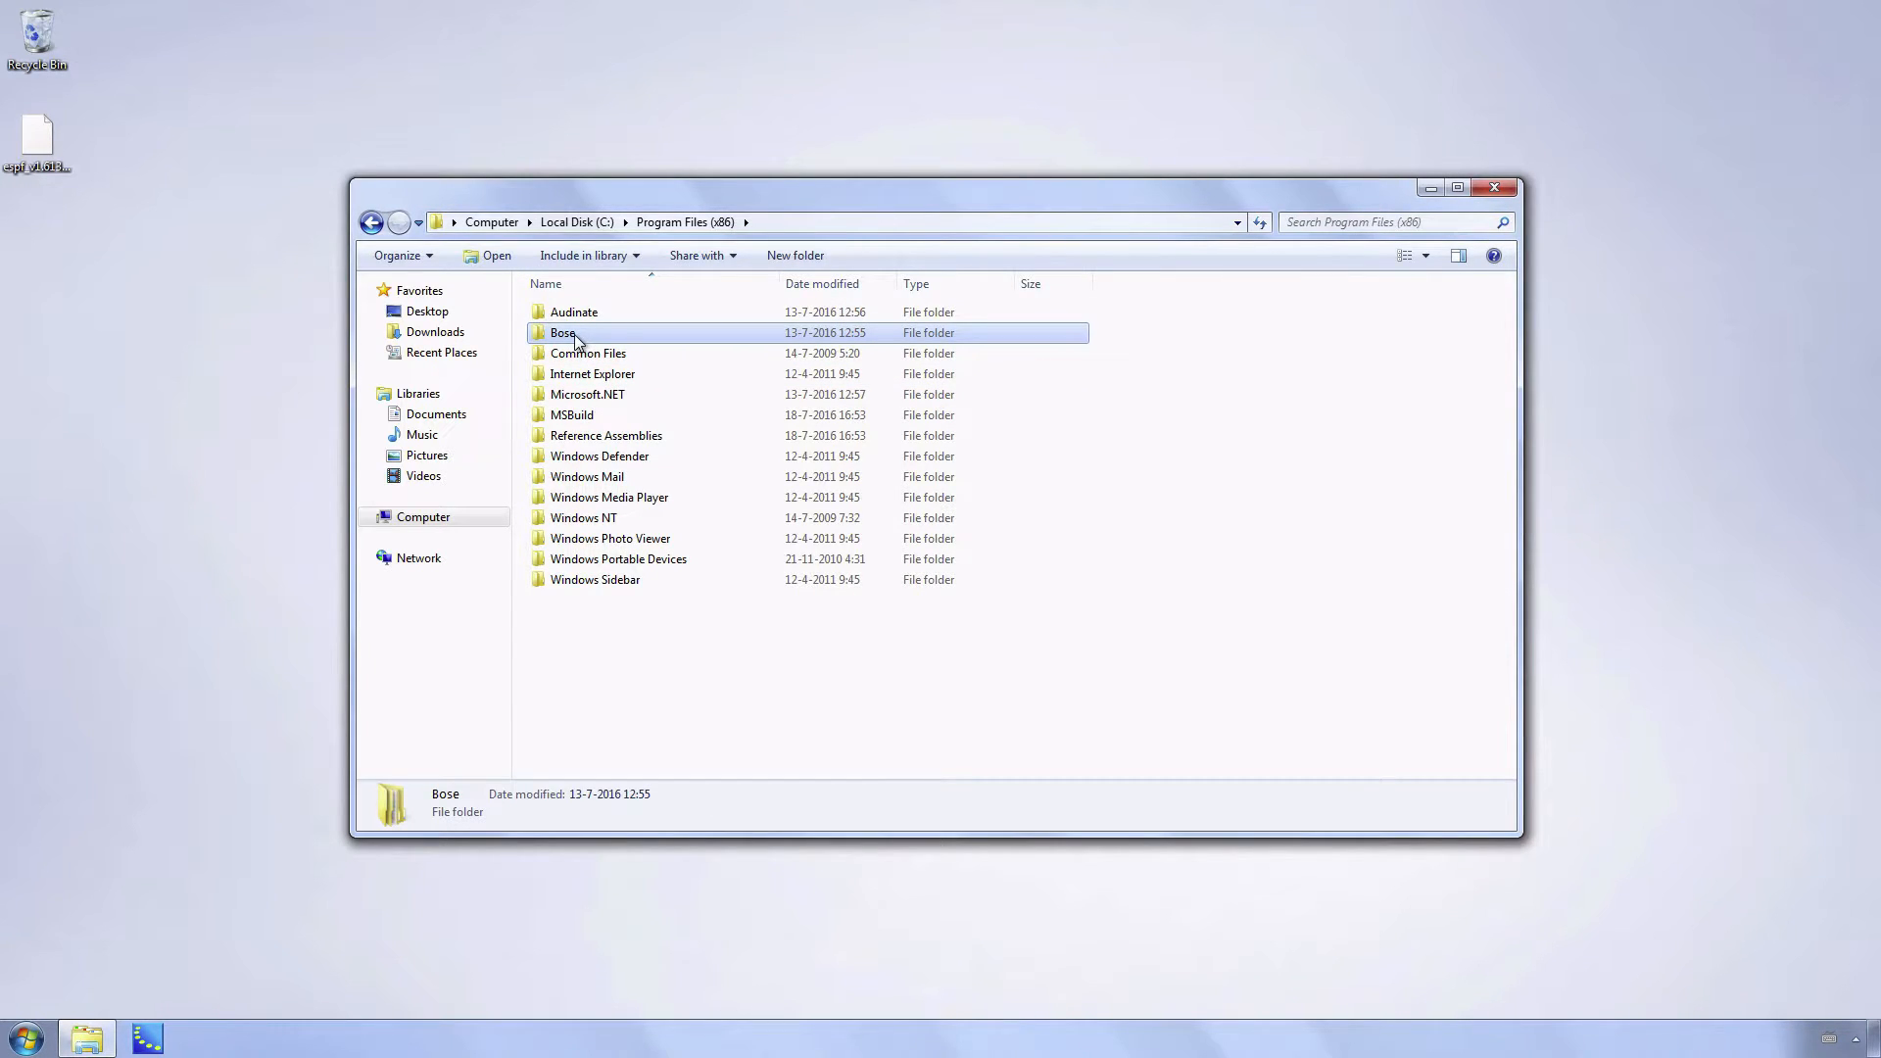
double_click(564, 333)
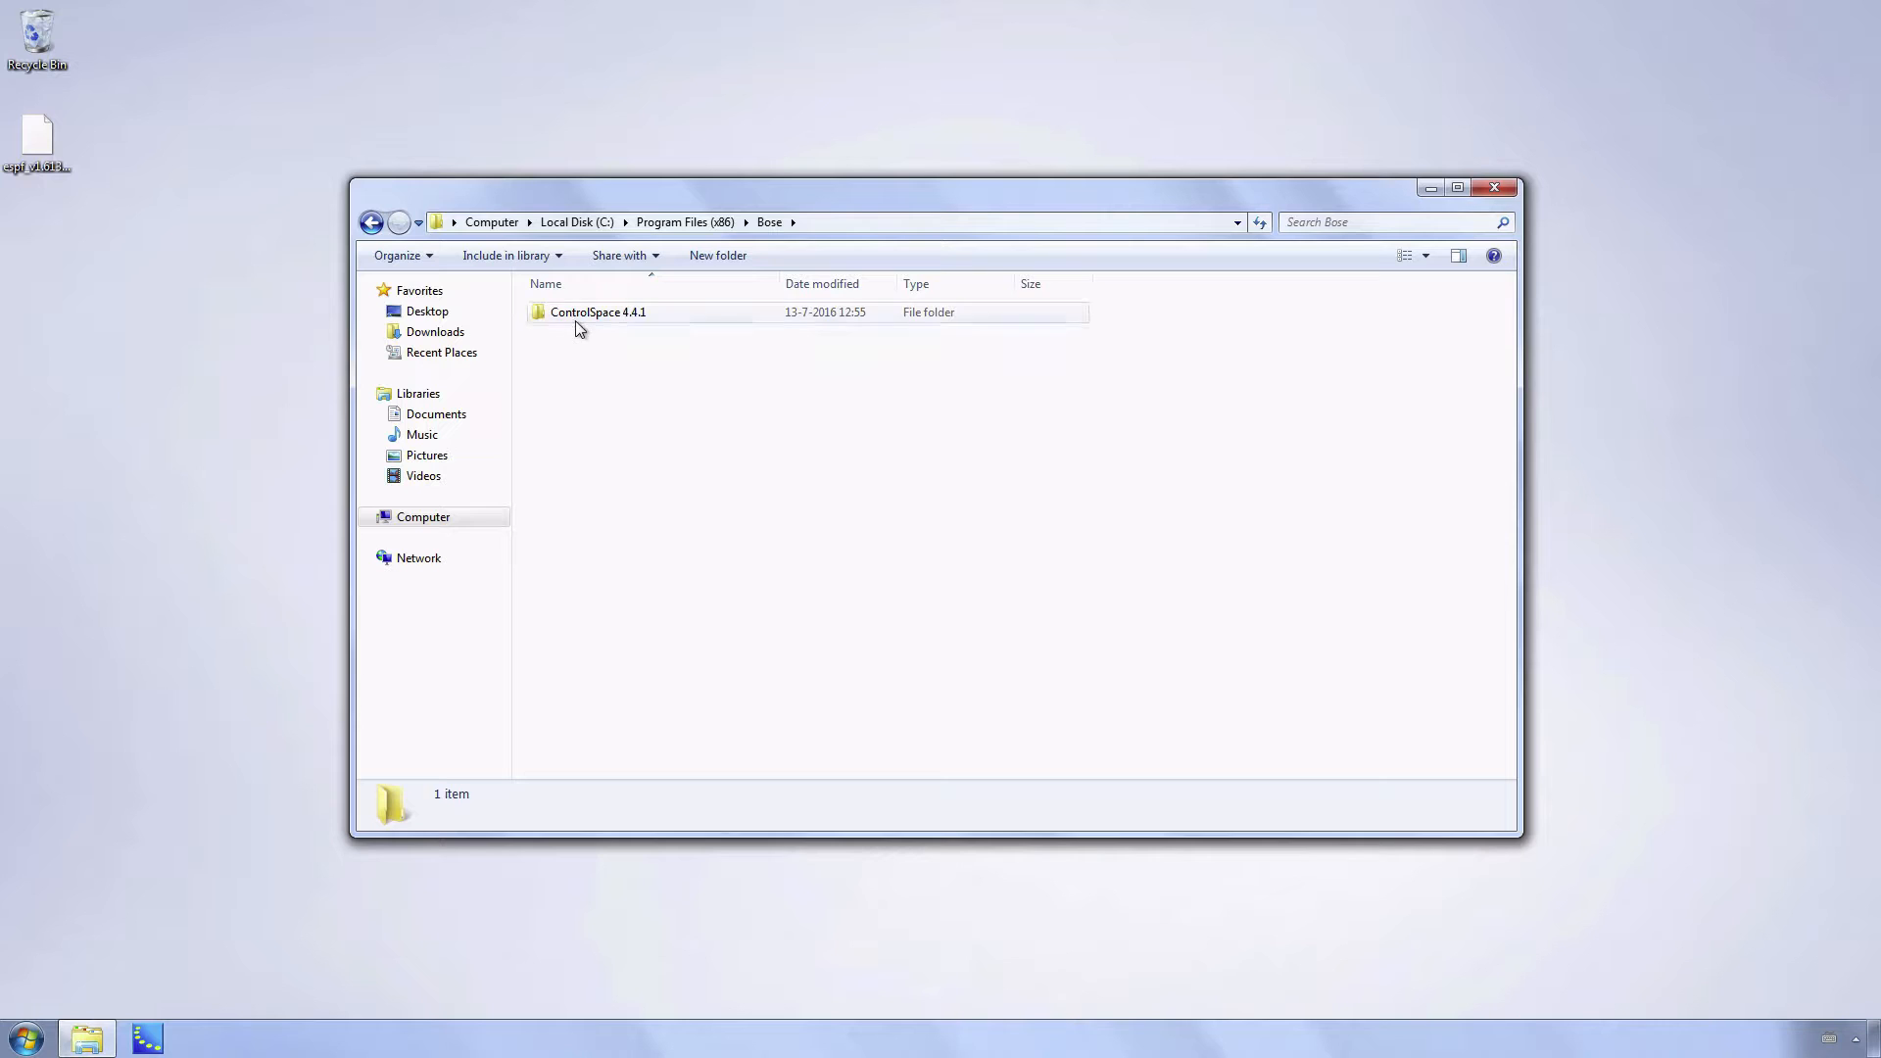
double_click(599, 311)
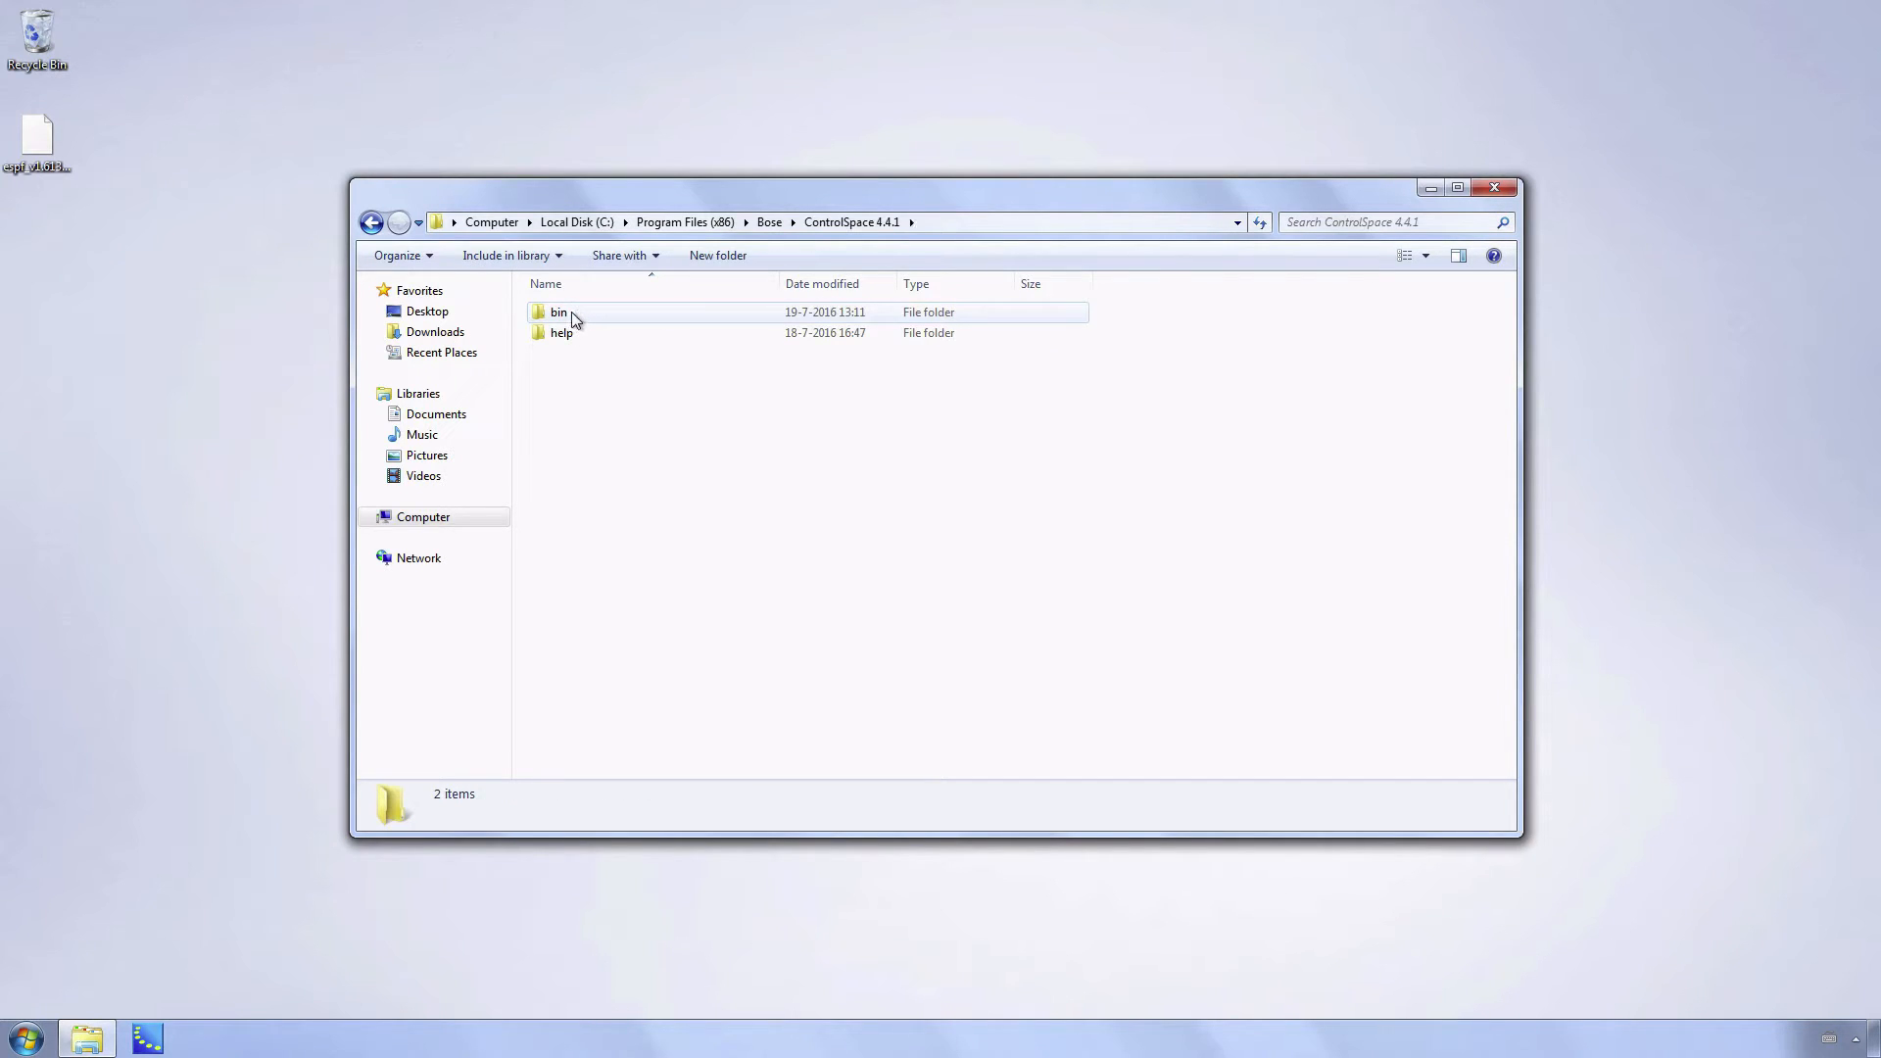
double_click(558, 312)
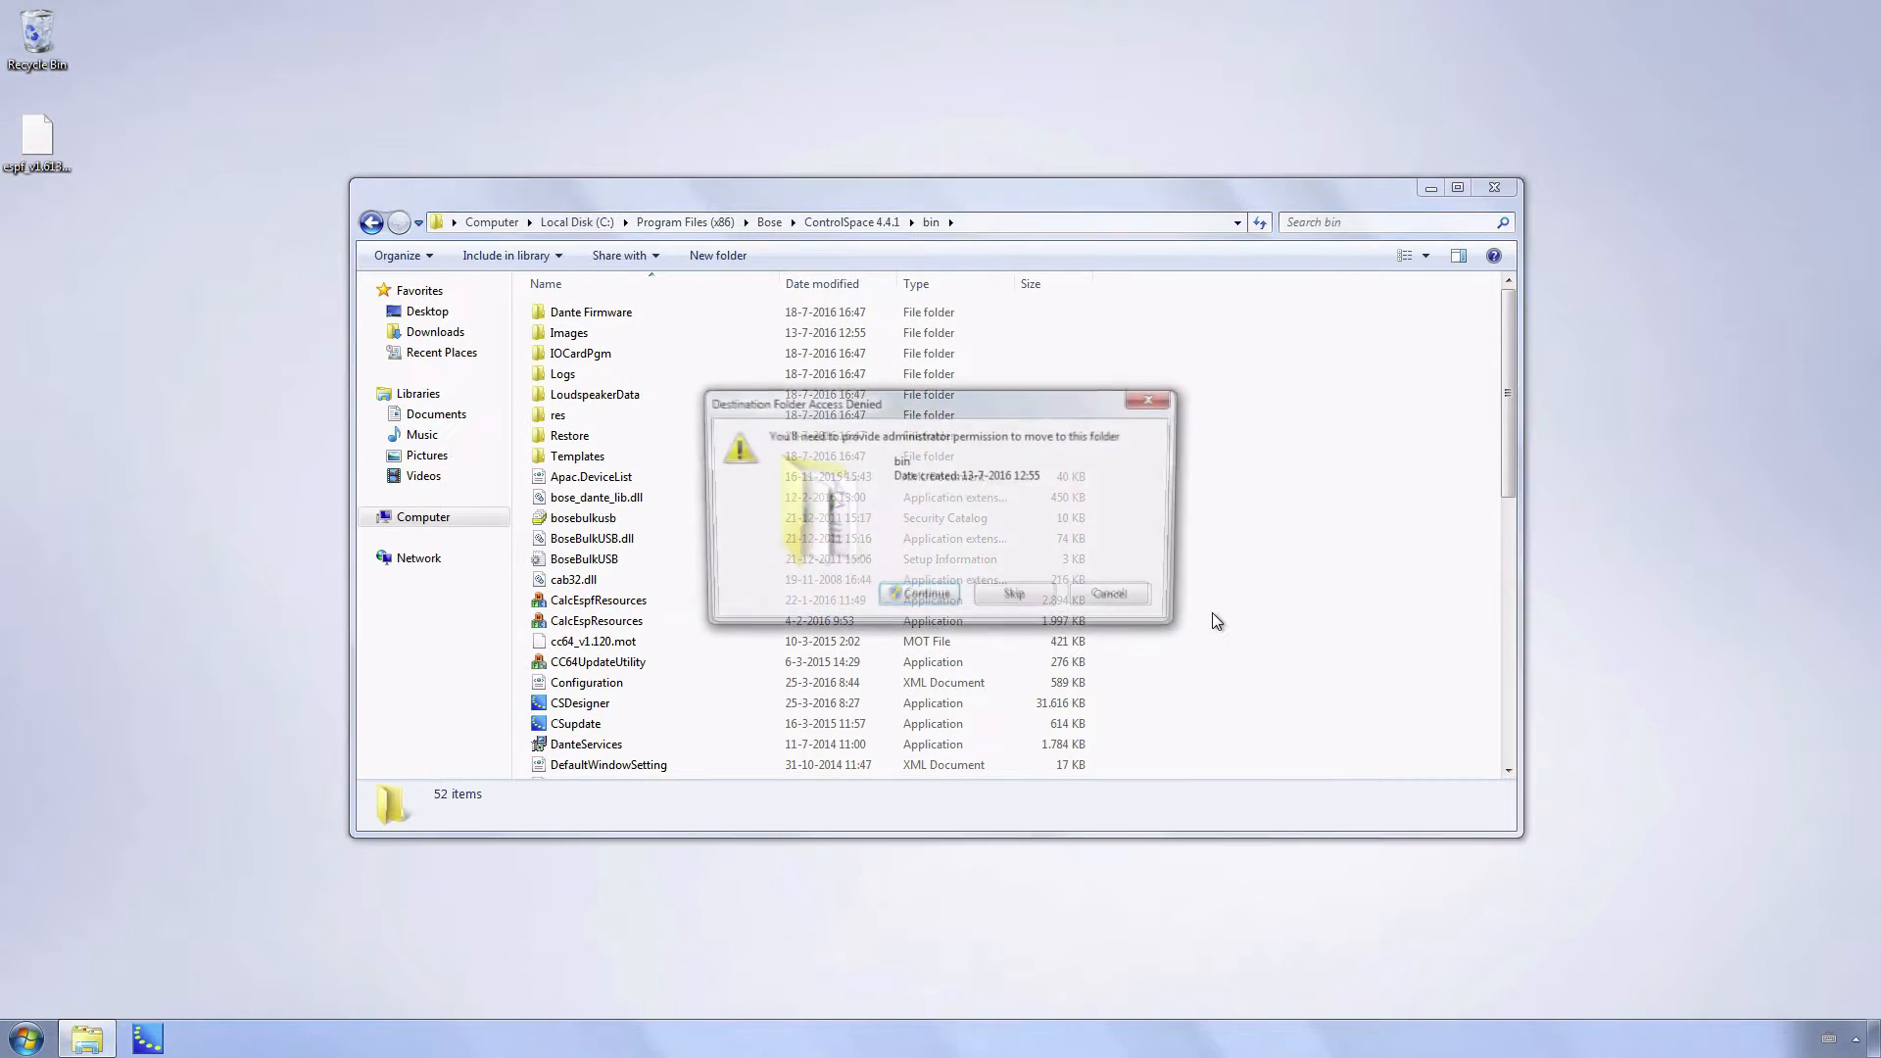
Step: Confirm administrator permission to move espf_v1.613.frm into bin, then close Explorer
click(1109, 592)
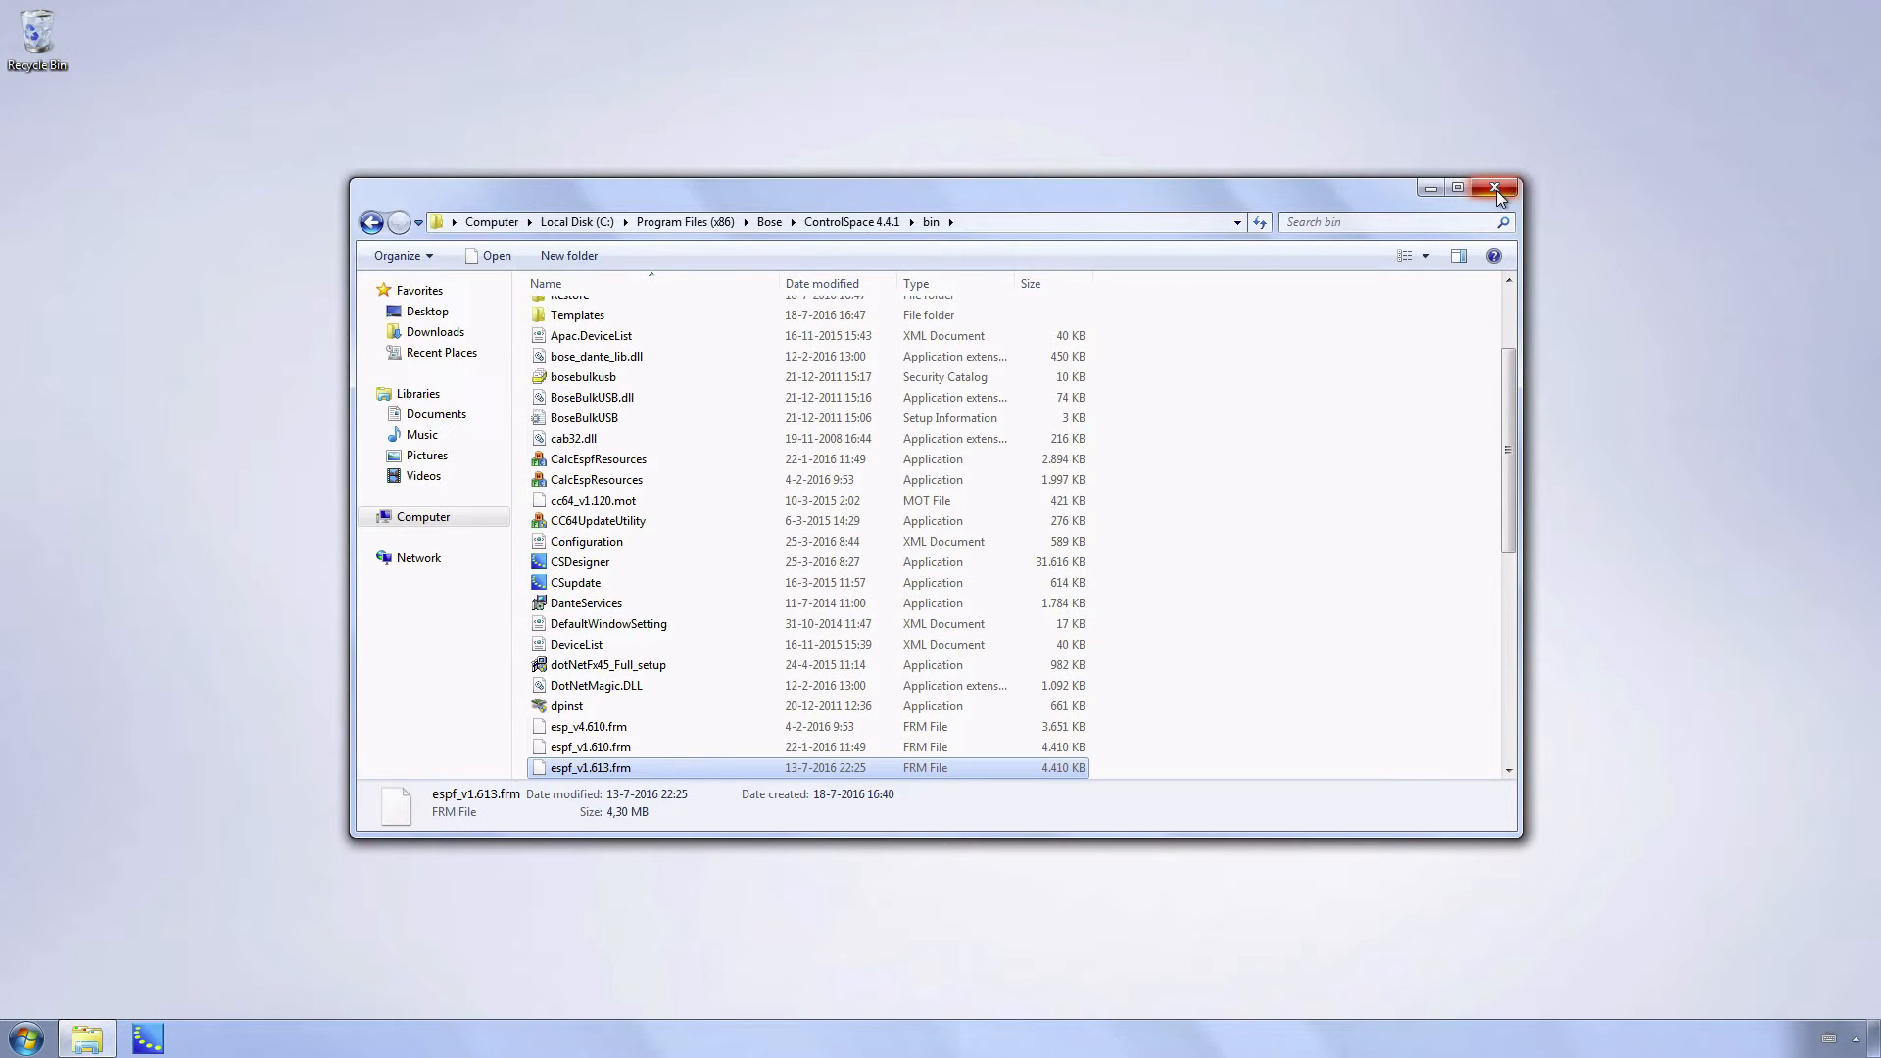
click(1495, 189)
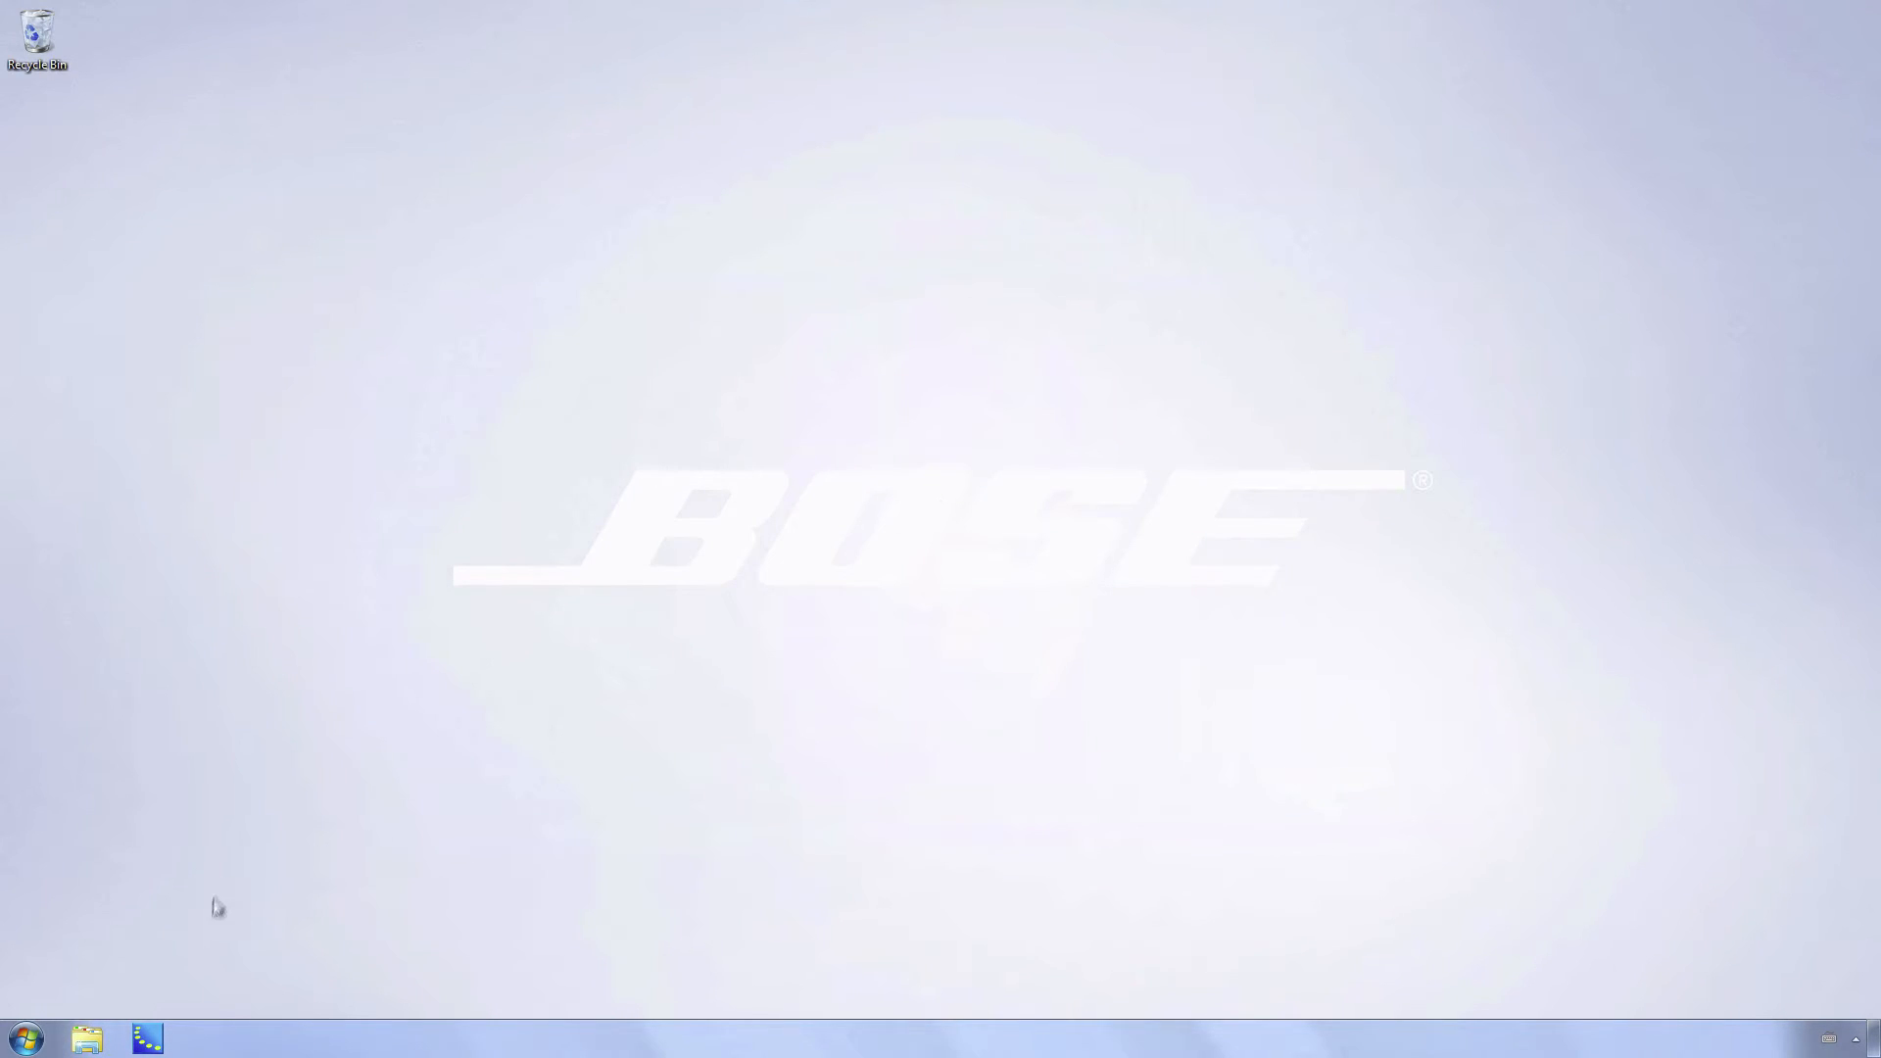
Step: Launch ControlSpace Designer and bring its Hardware Manager with ESP-00 II and ESP-1240 forward
click(147, 1038)
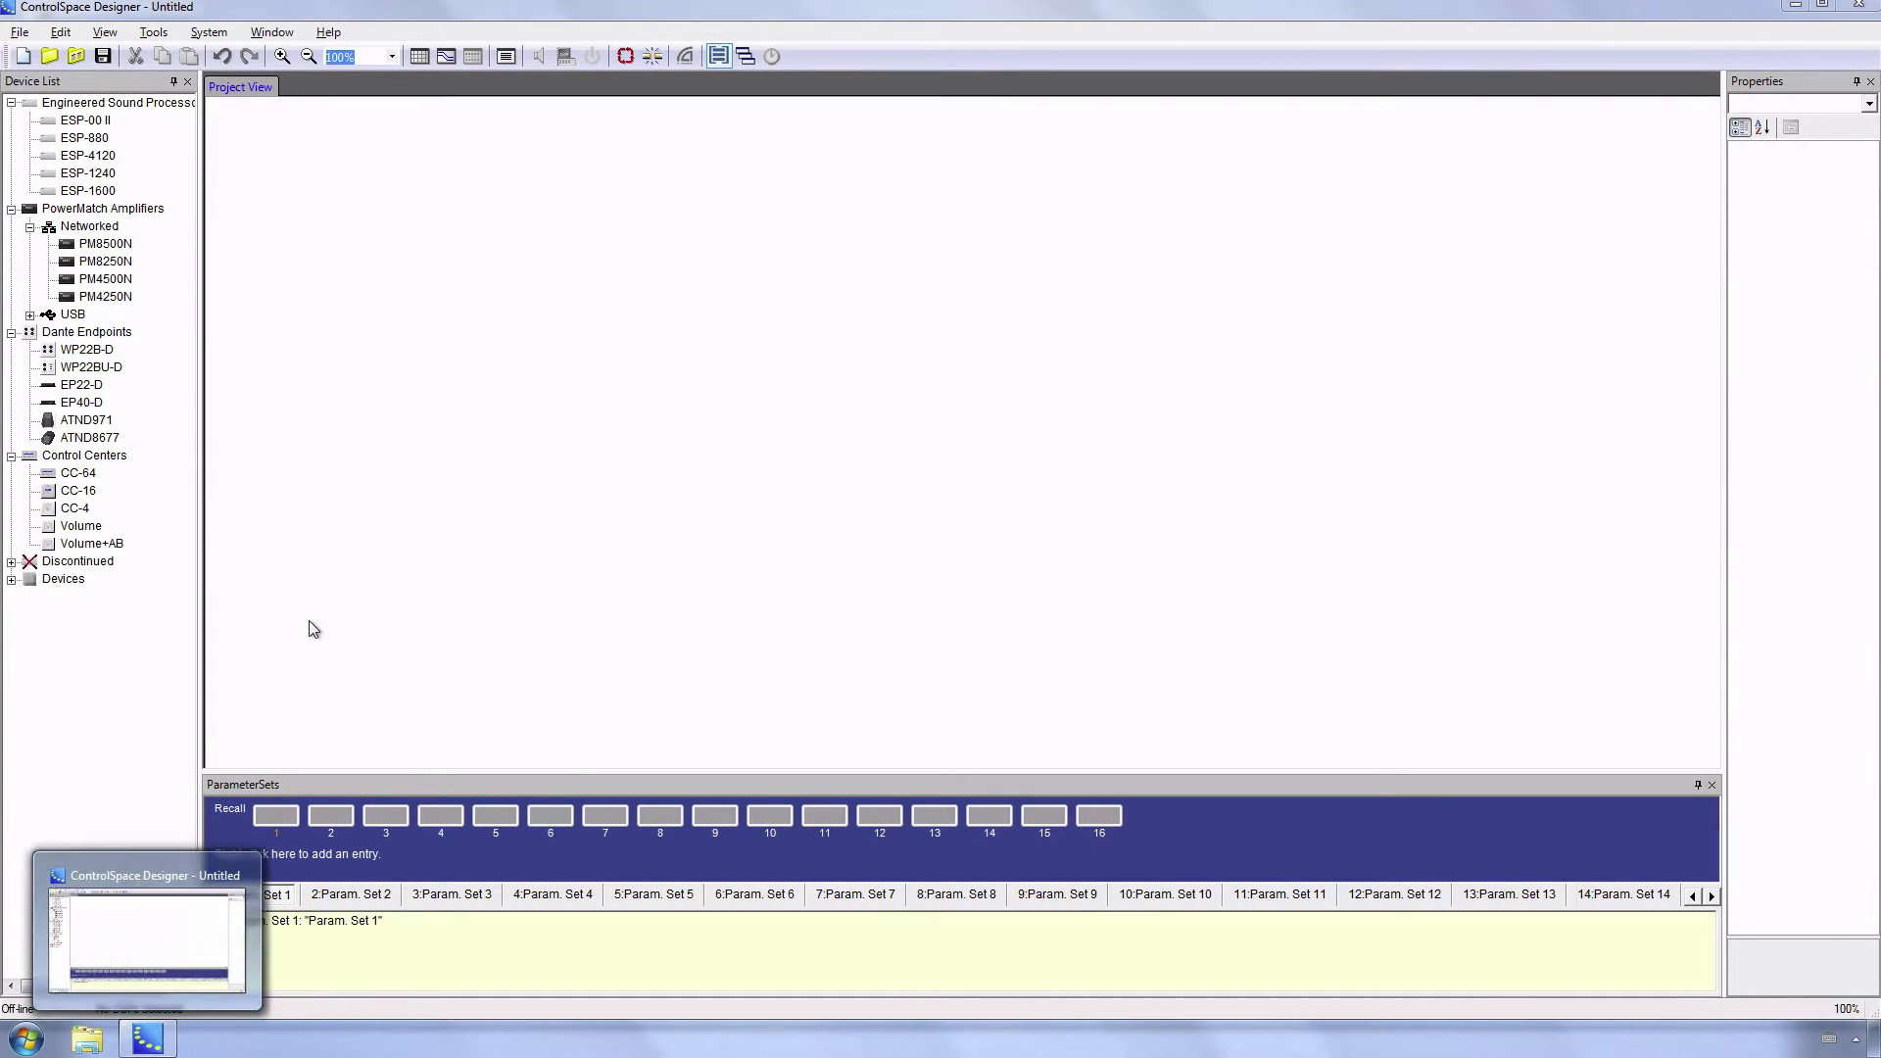
click(208, 32)
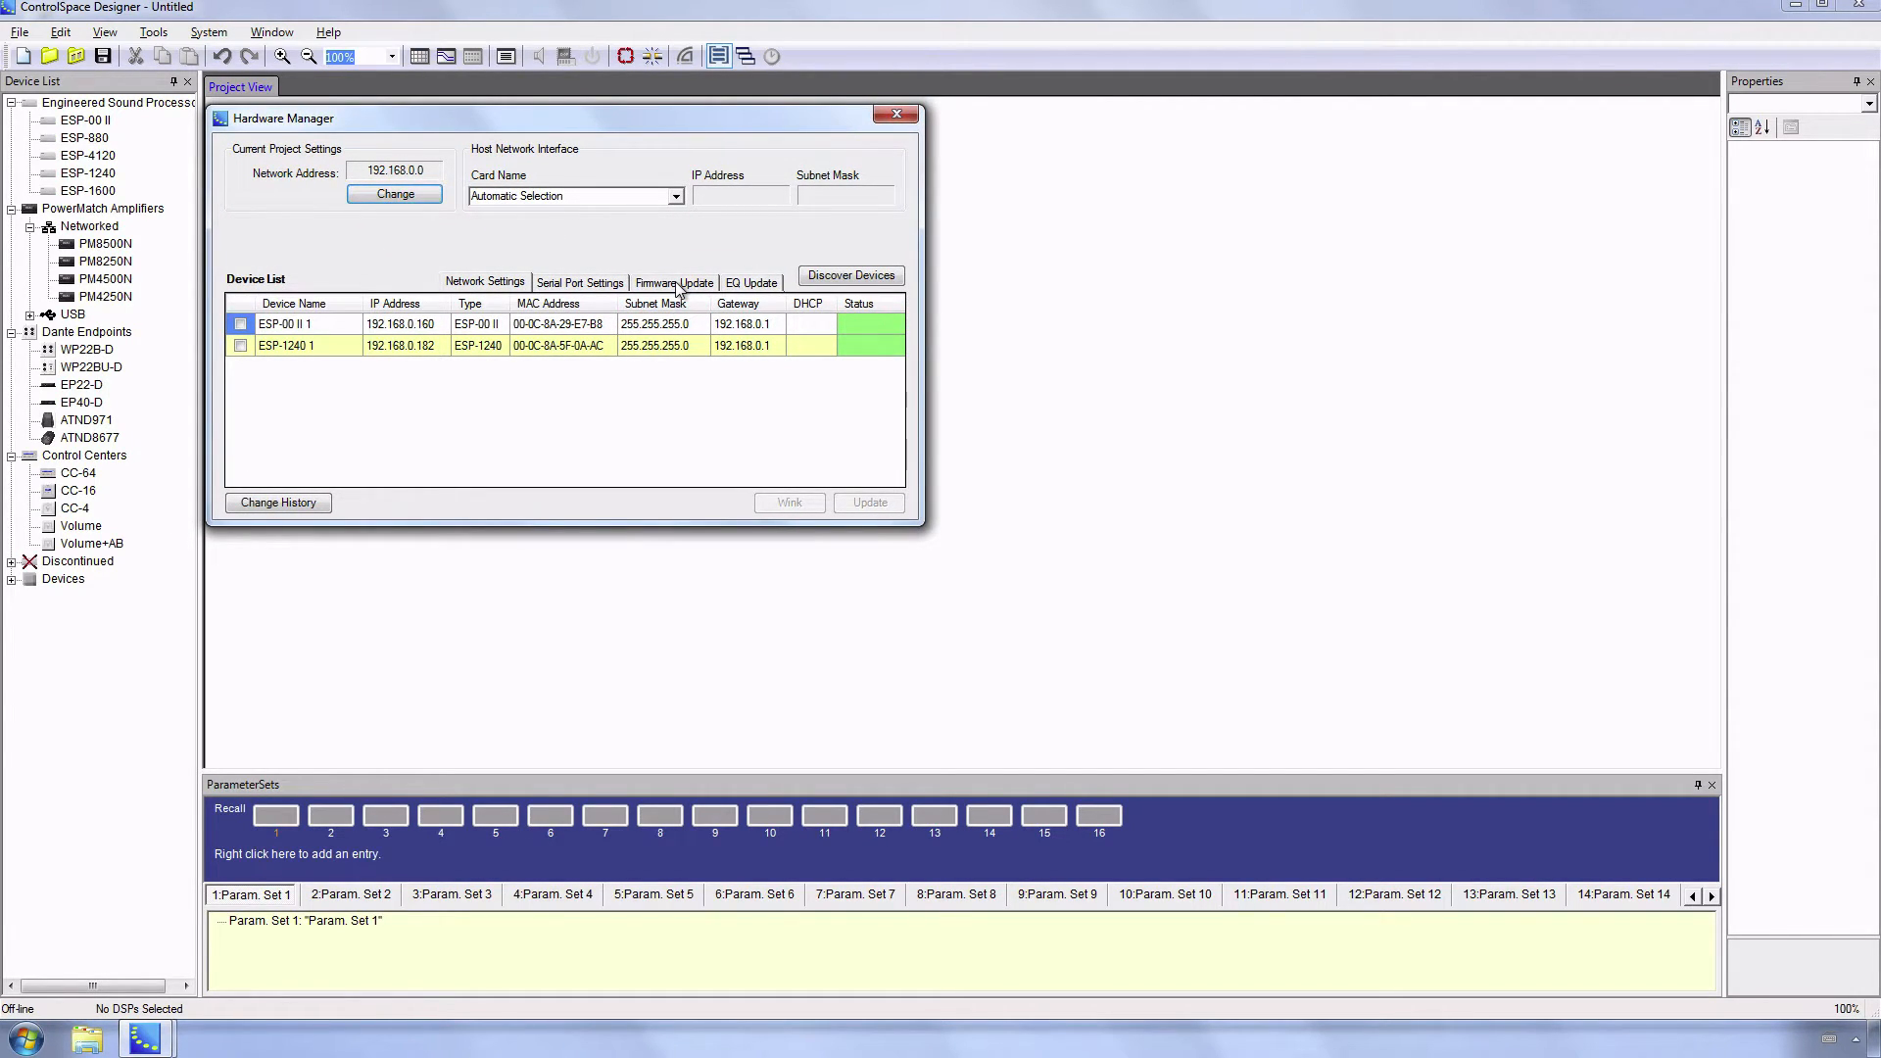
Step: Show device firmware versions and update ESP-1240 1 from v1.610 to v1.613
click(672, 282)
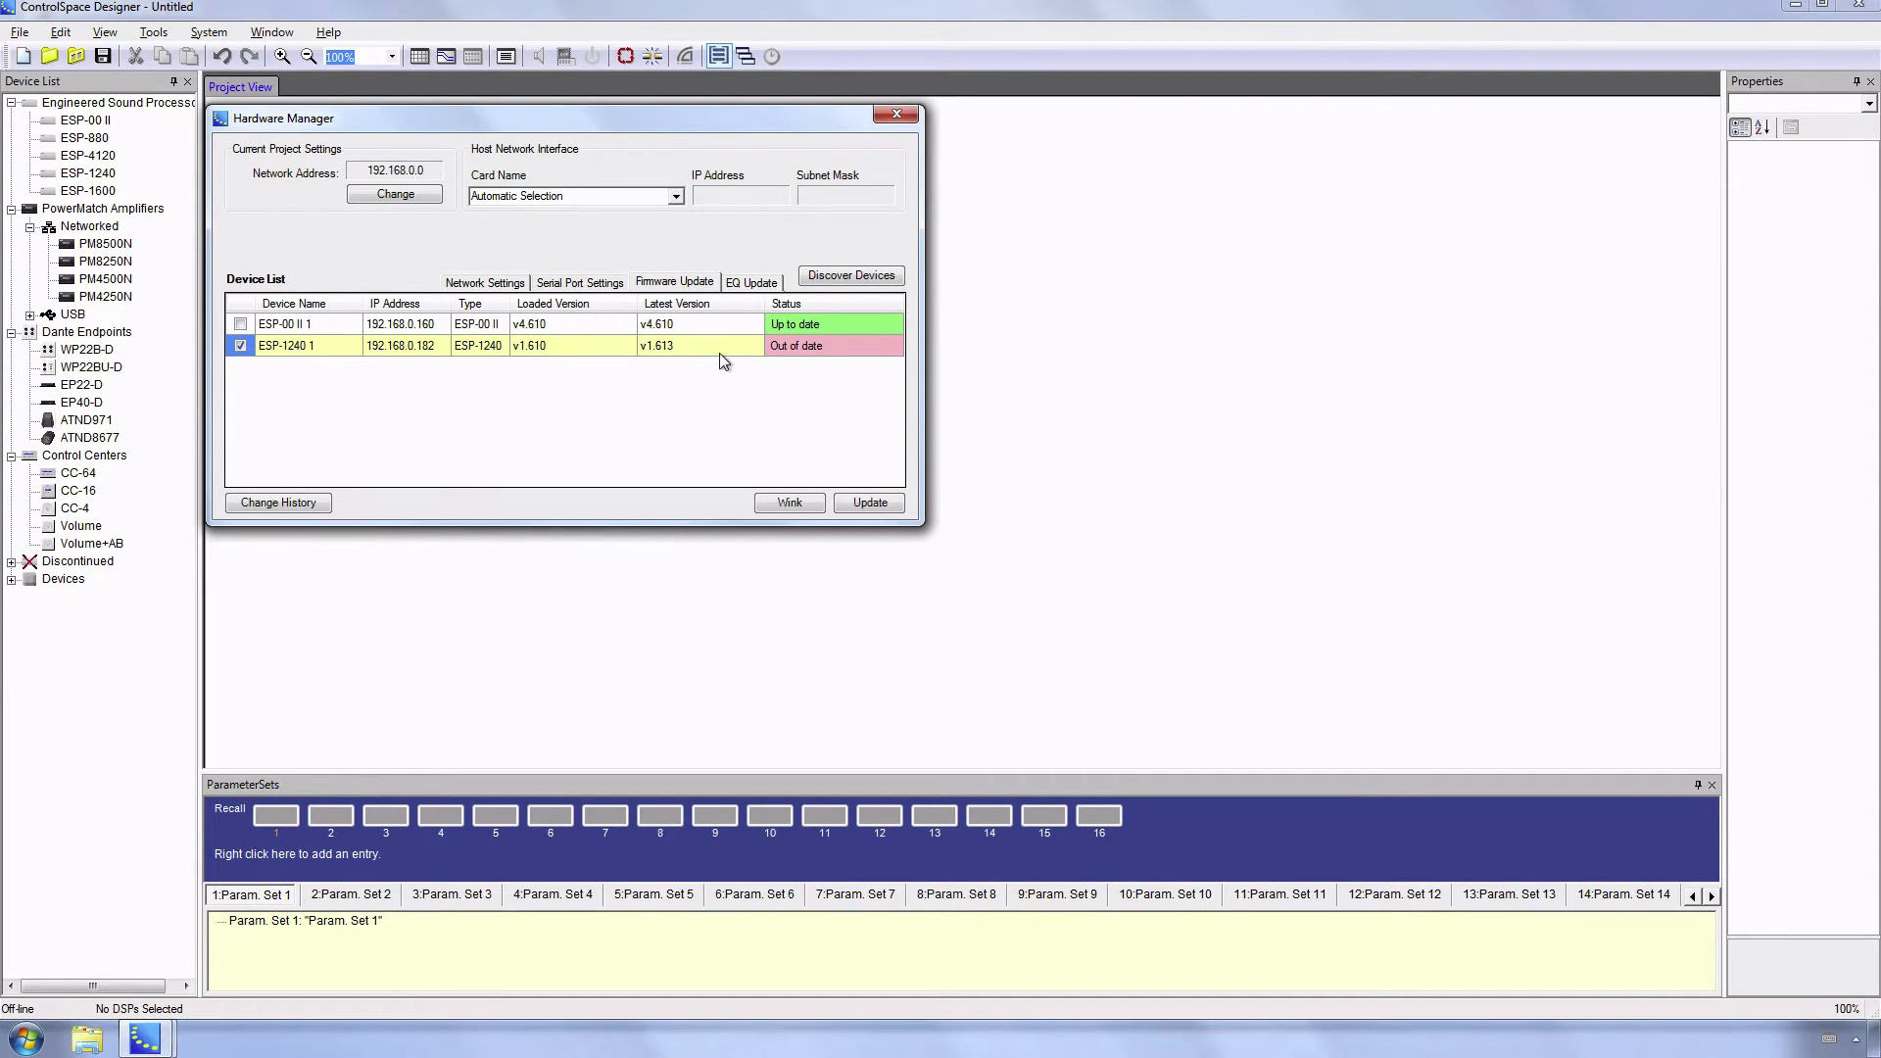
mouse_move(721, 363)
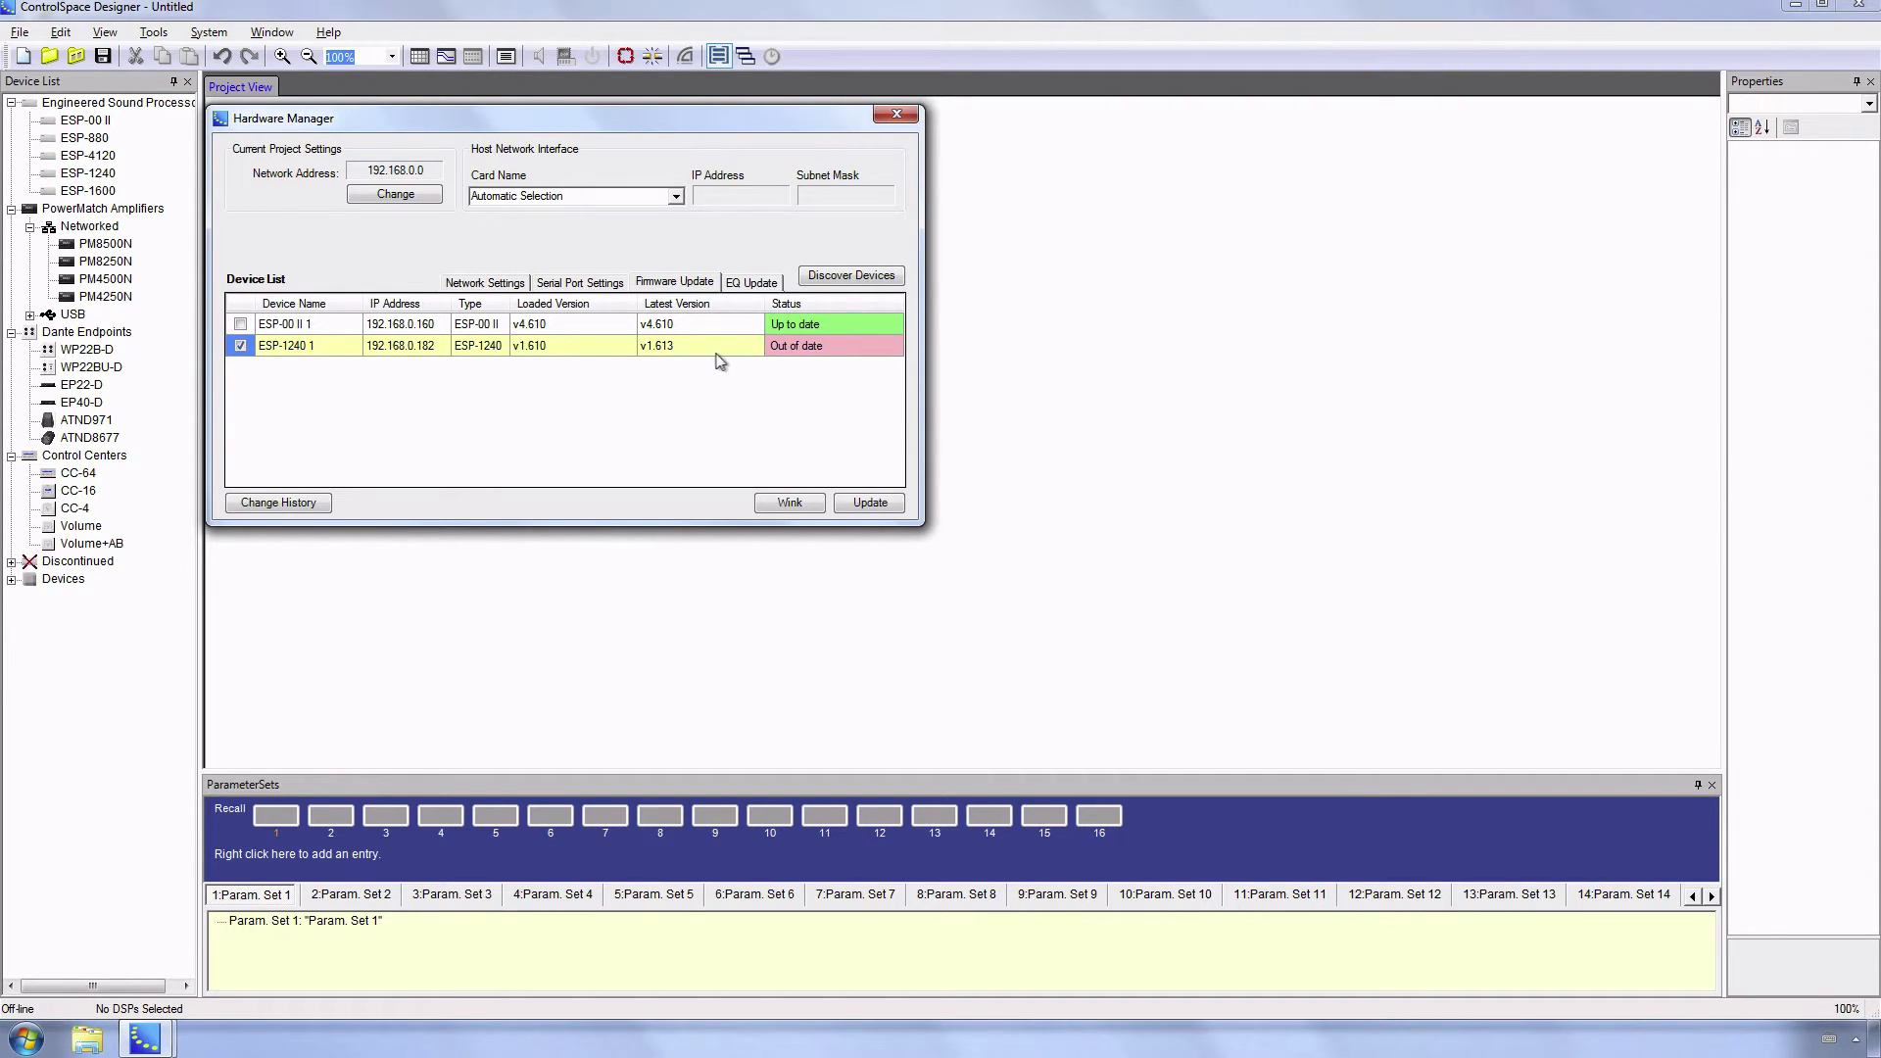
mouse_move(660, 361)
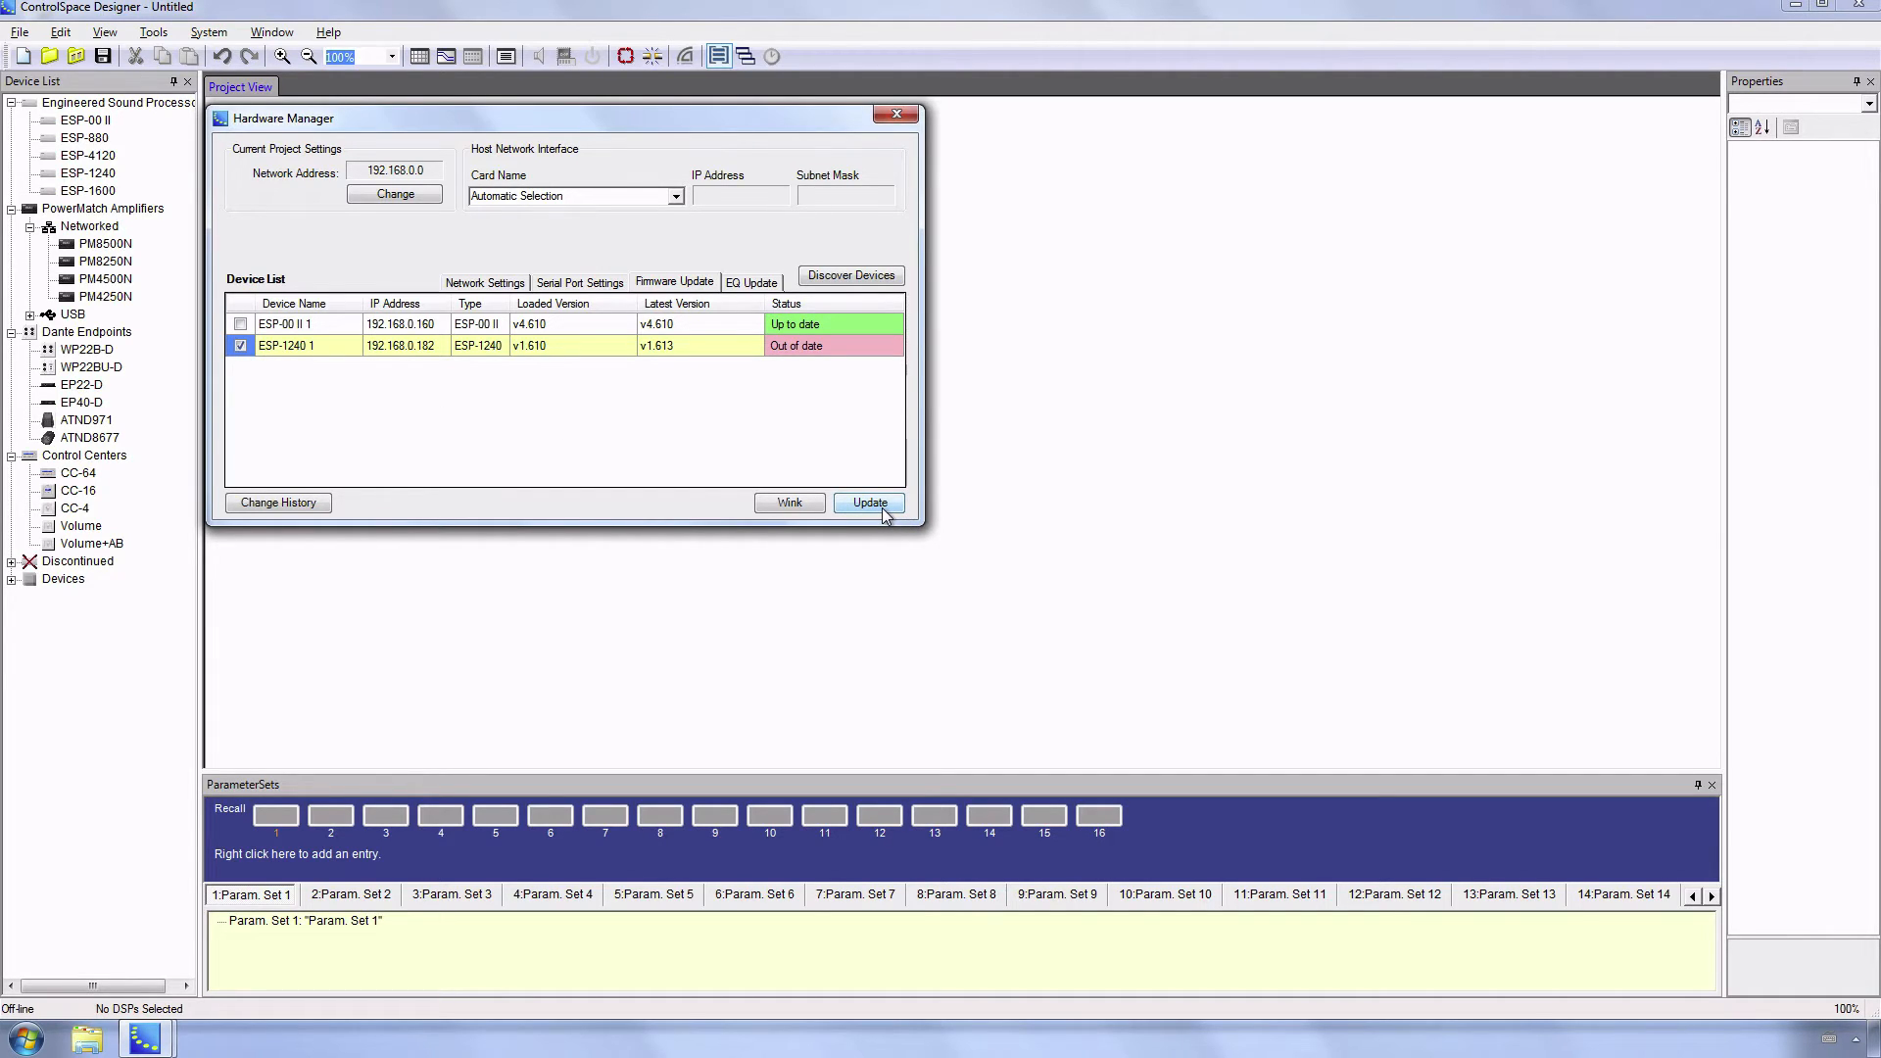
click(868, 503)
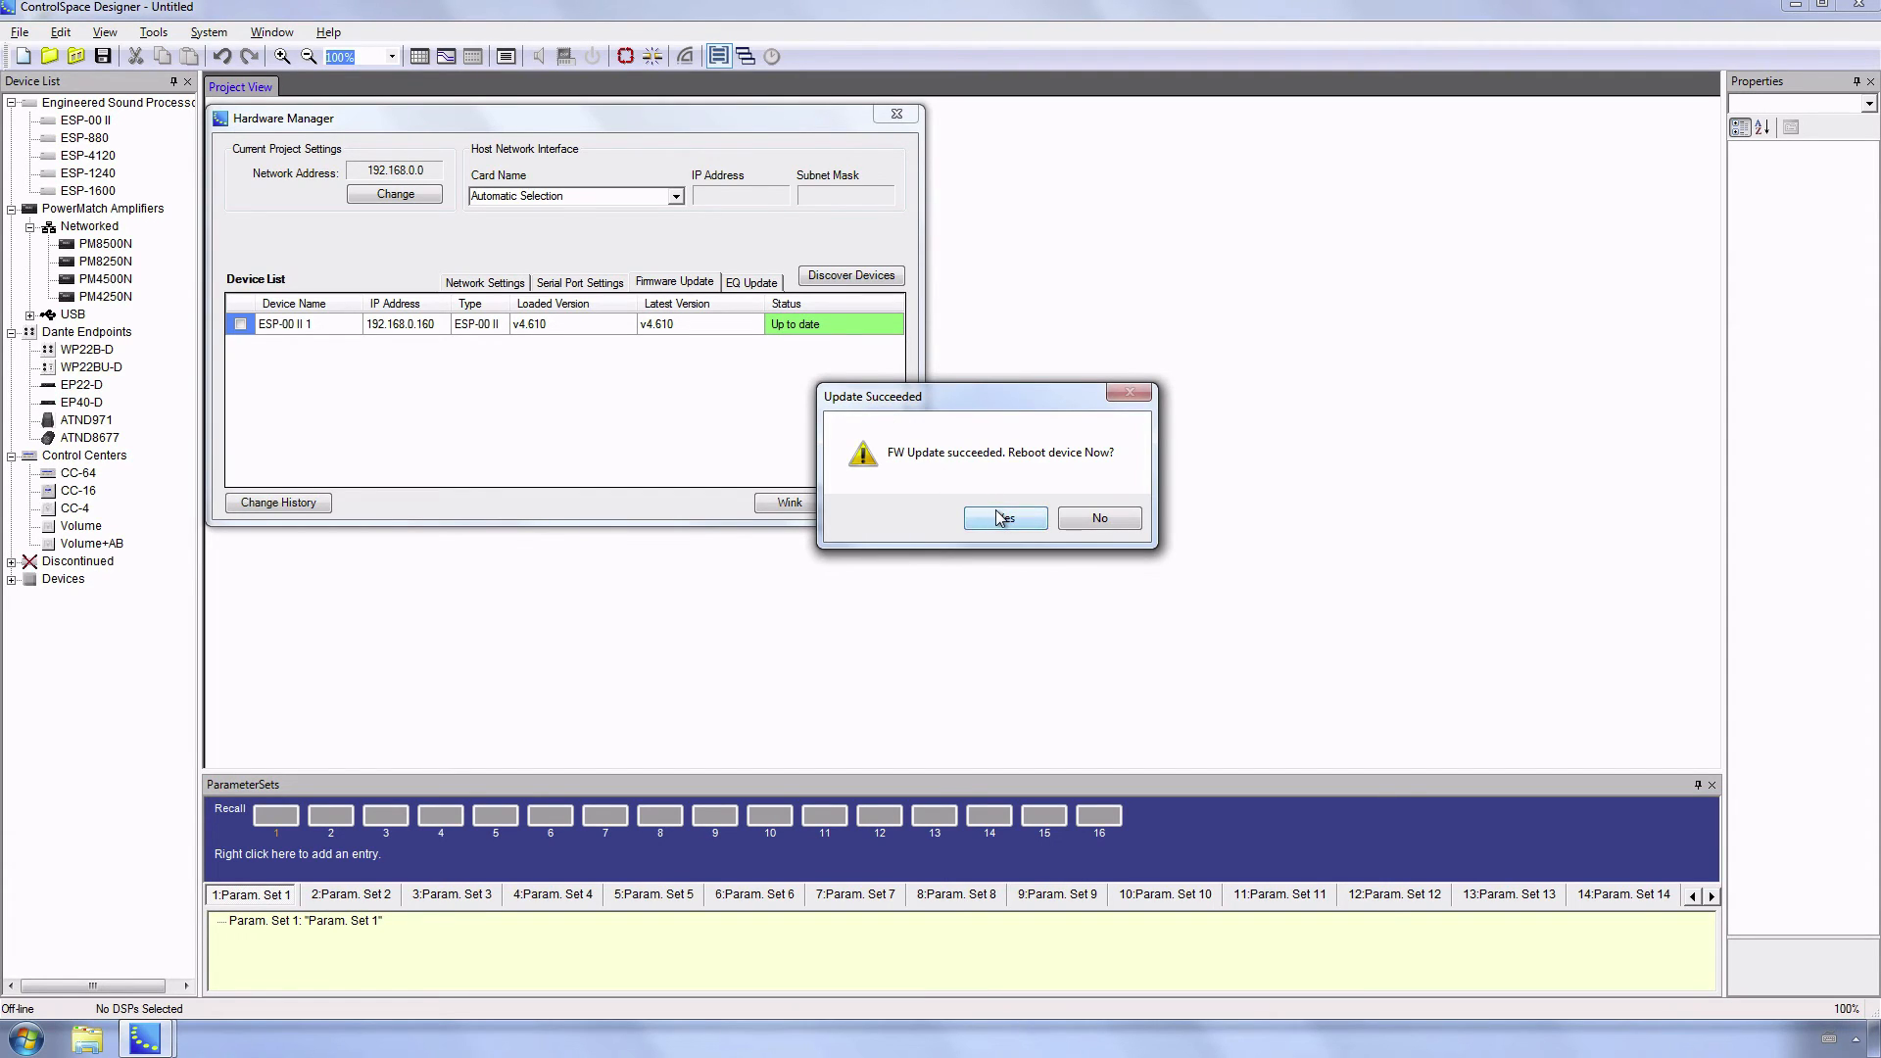
Step: Accept the reboot prompt for the updated ESP-1240
click(1005, 517)
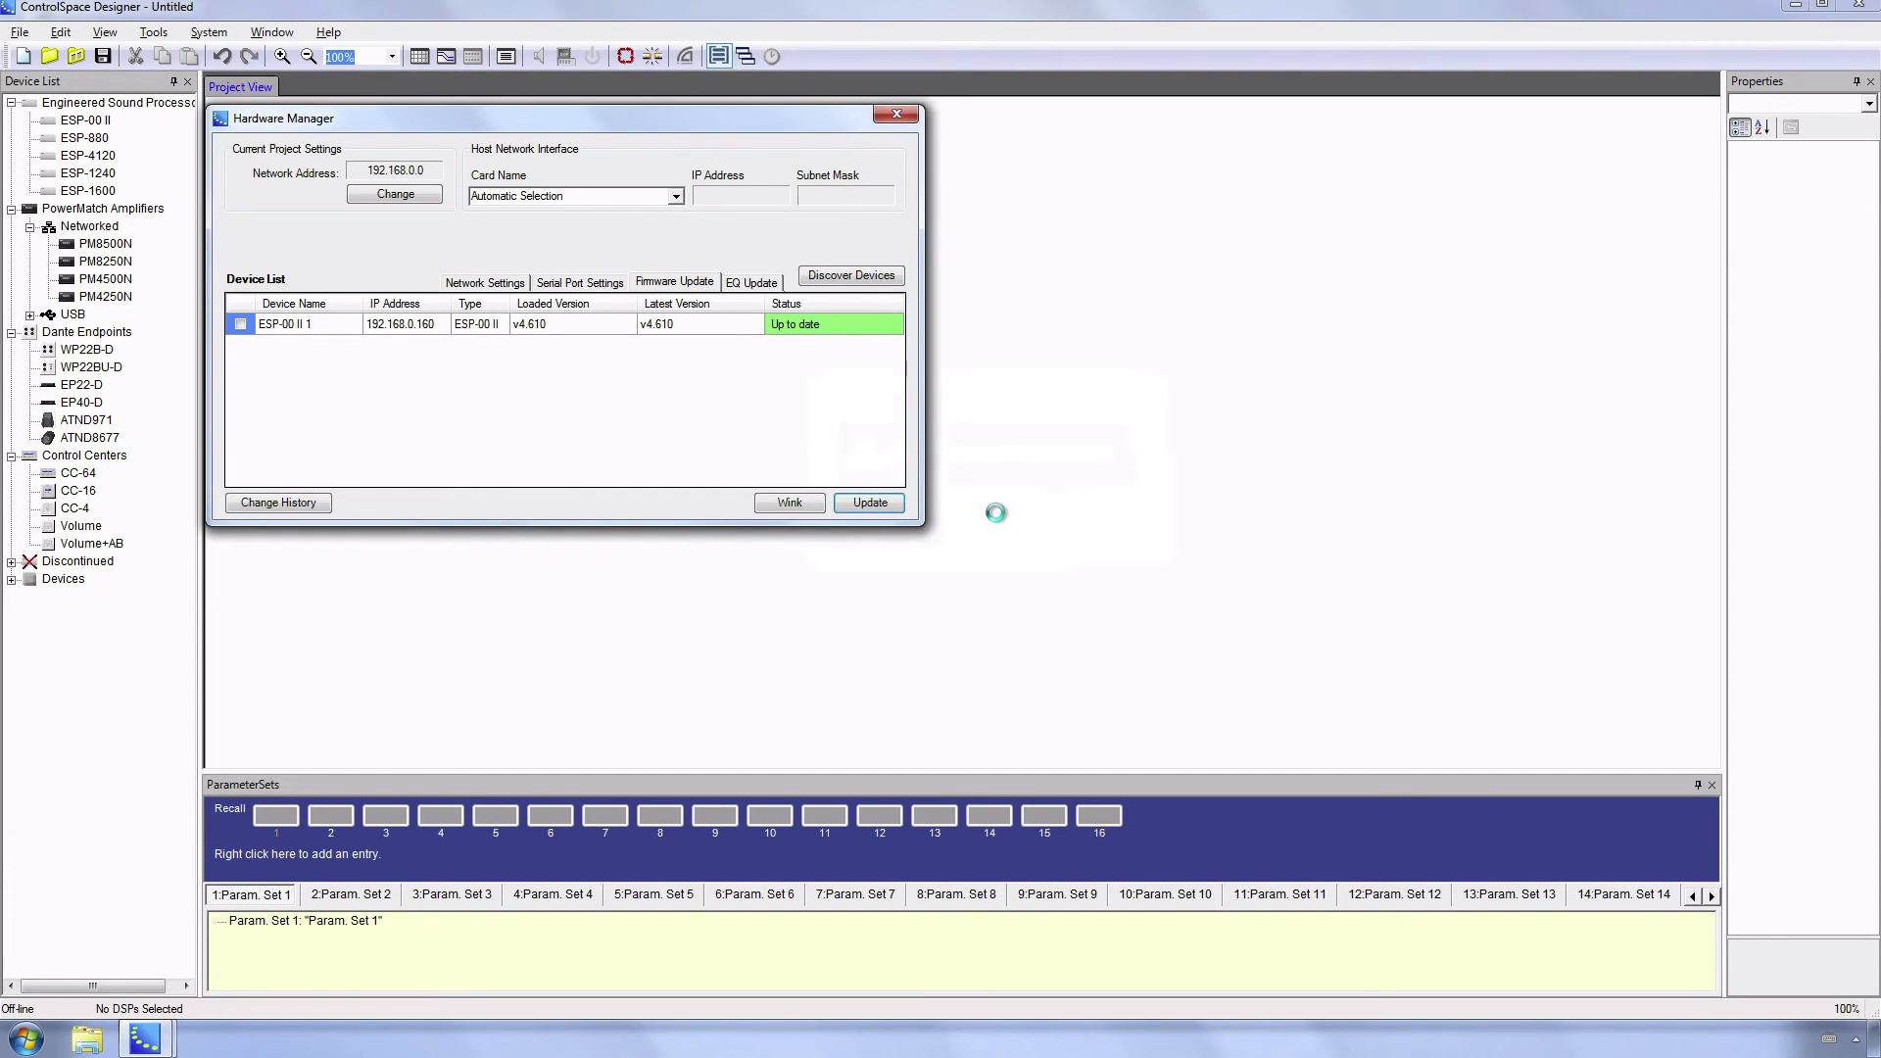